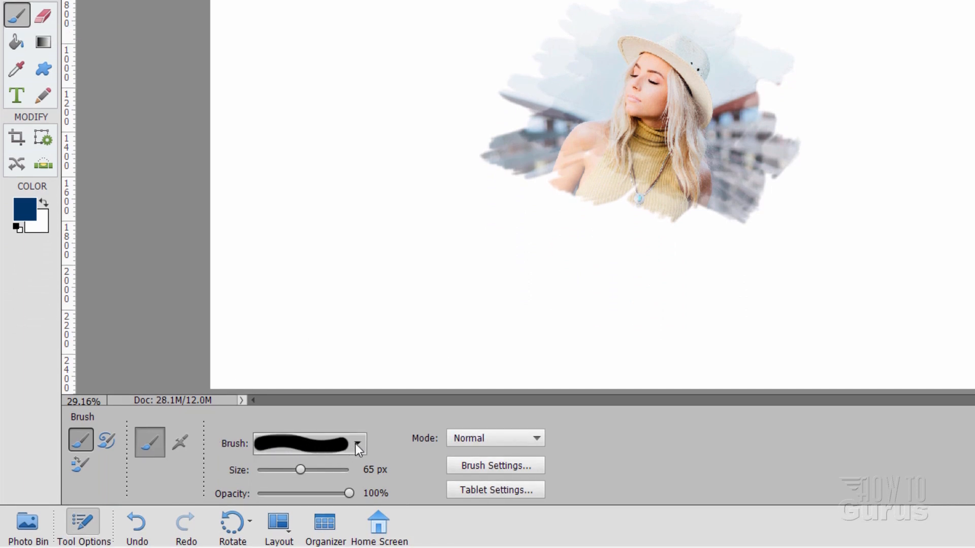
Choose a soft round brush tip from the brush preset picker
{"action": "left_click", "coordinate": [358, 443]}
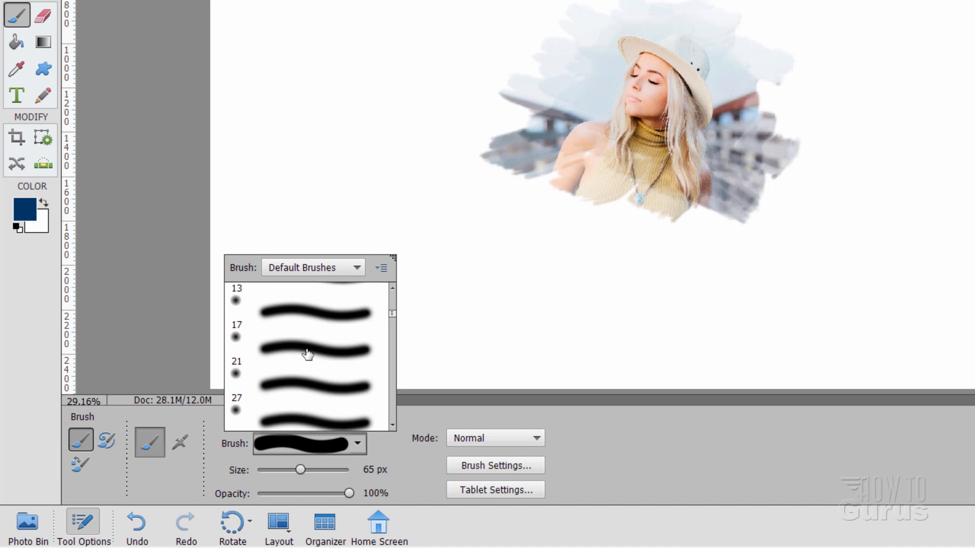
{"action": "scroll", "scroll_direction": "down", "scroll_amount": 3}
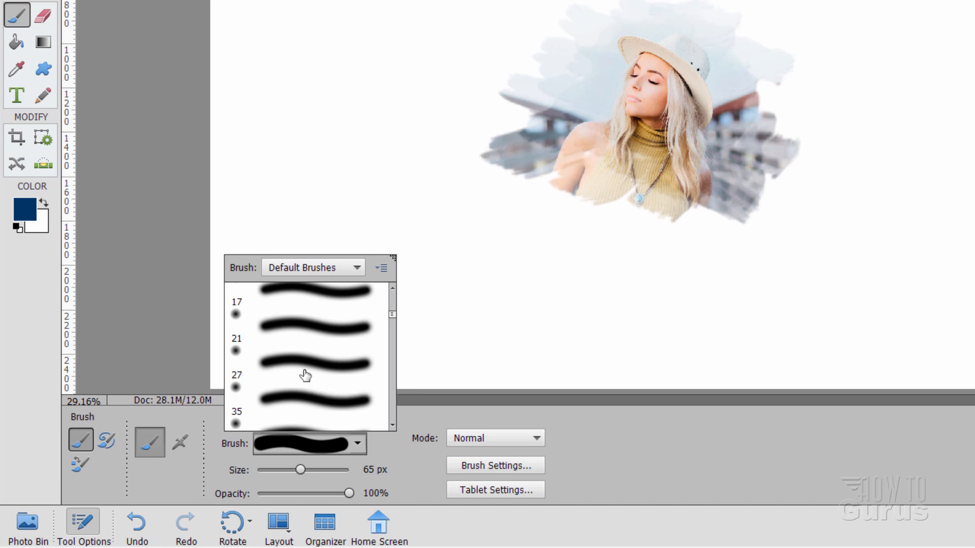
{"action": "left_click", "coordinate": [304, 364]}
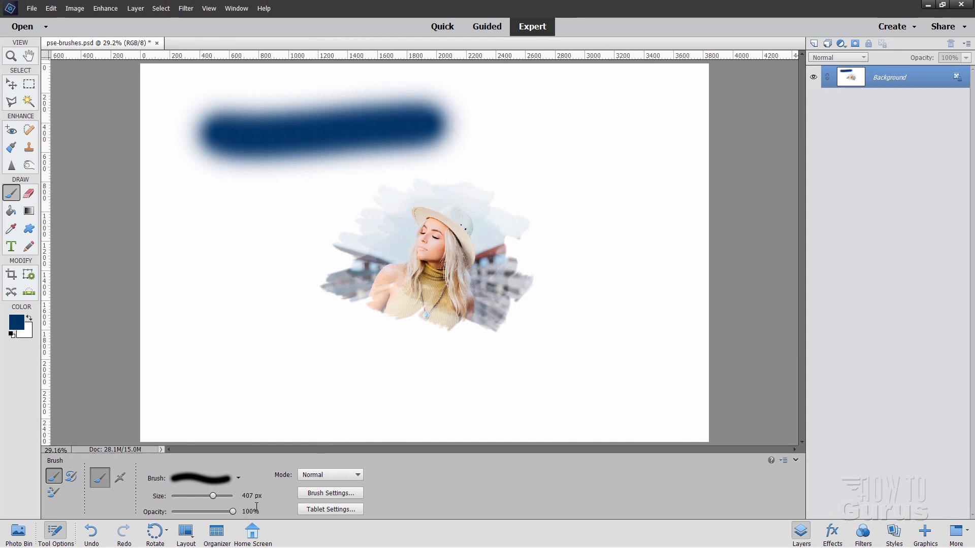
Reduce the brush Size to 165 px for a smaller, crisper second stroke
{"action": "left_click", "coordinate": [202, 479]}
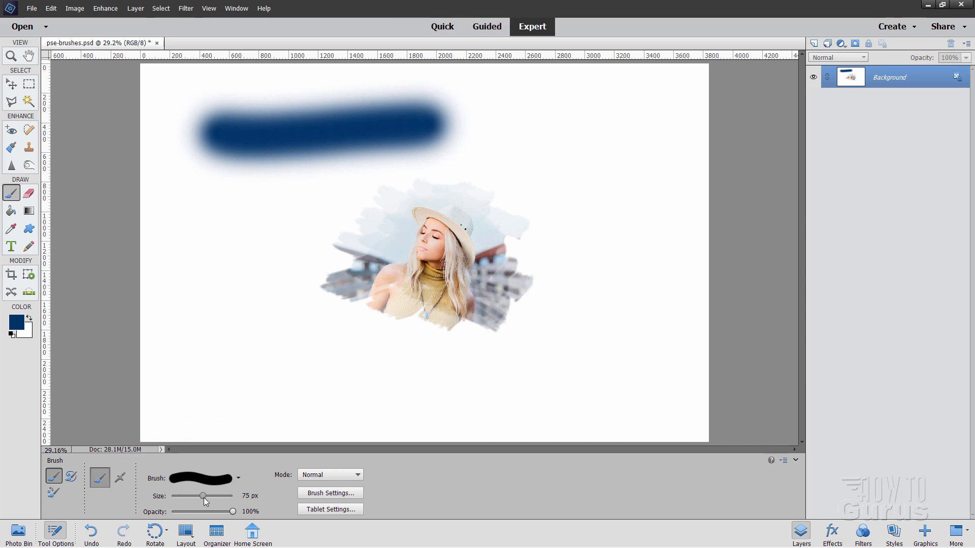
{"action": "left_click_drag", "start_coordinate": [531, 117], "coordinate": [656, 152]}
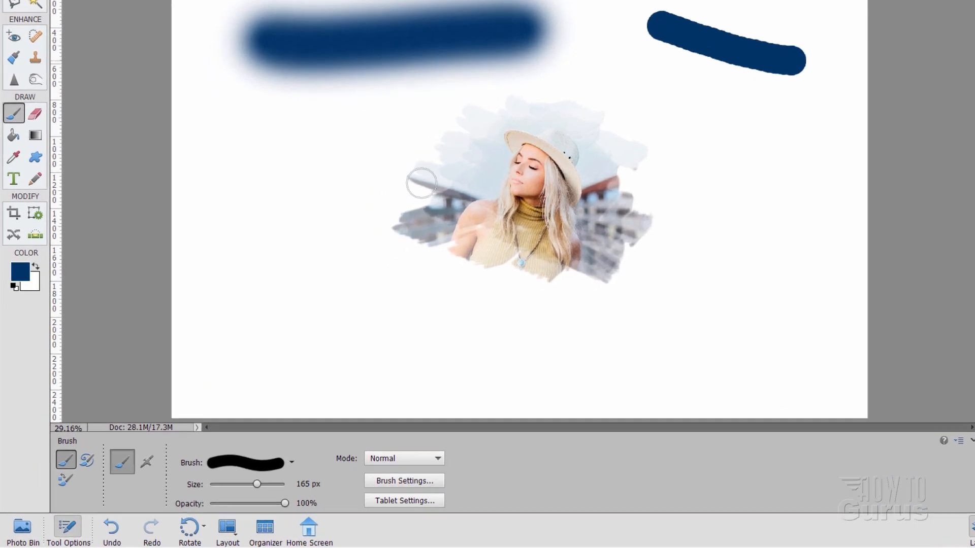
In Brush Settings set Scatter to 80% and Spacing to 38% for the dab brush
{"action": "left_click", "coordinate": [403, 480]}
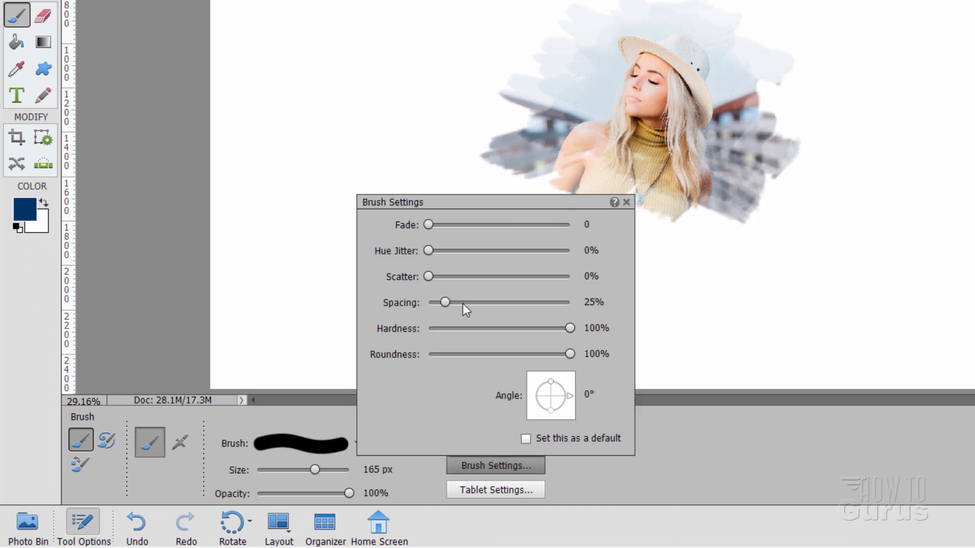
{"action": "mouse_move", "coordinate": [517, 260]}
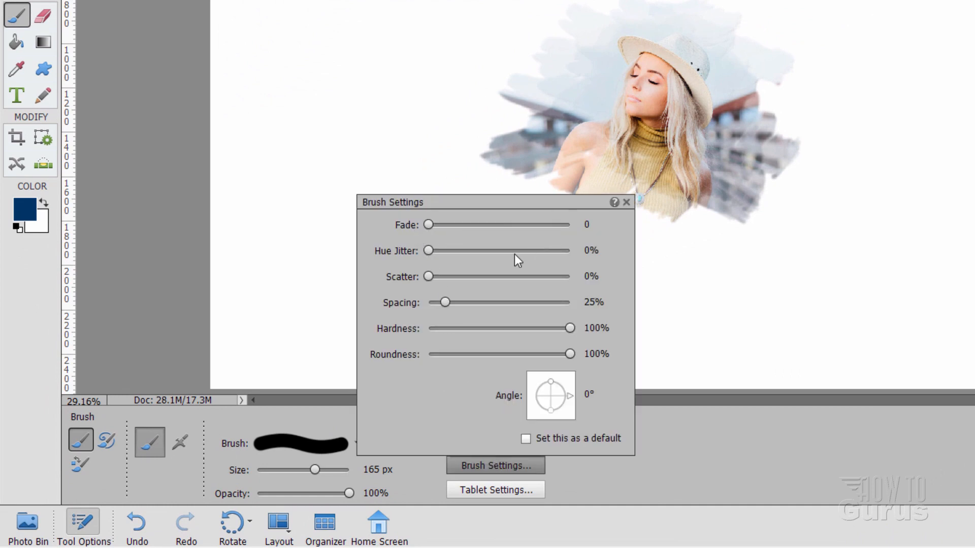
{"action": "mouse_move", "coordinate": [445, 255]}
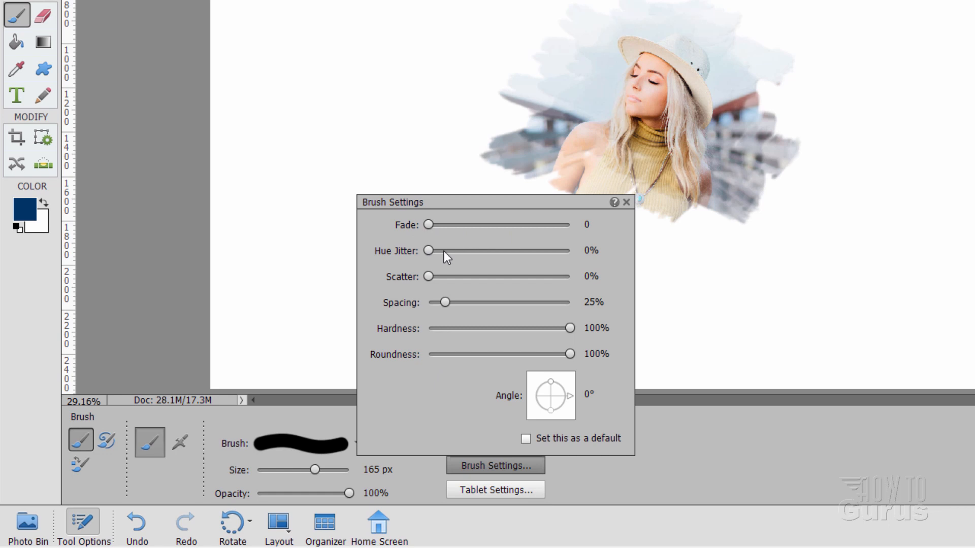
{"action": "mouse_move", "coordinate": [472, 303]}
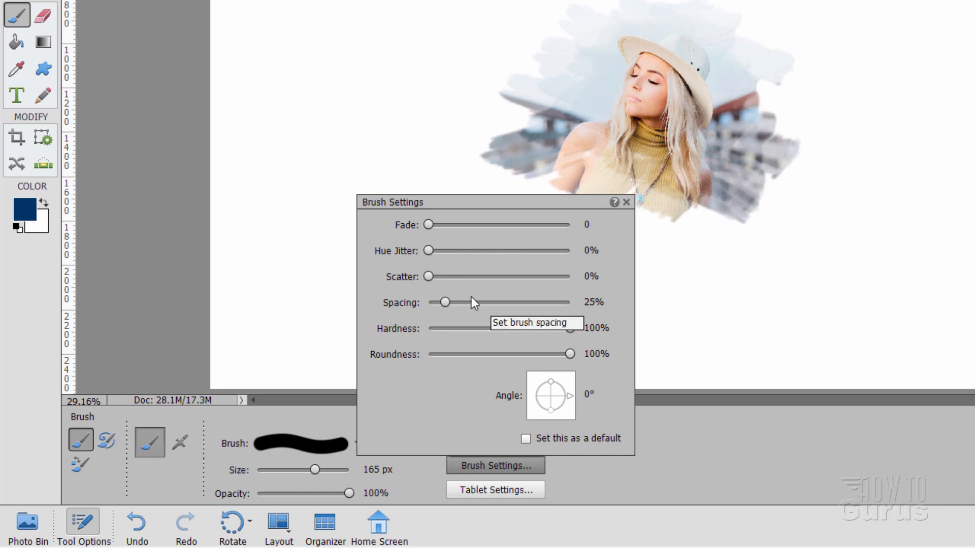
{"action": "mouse_move", "coordinate": [457, 290]}
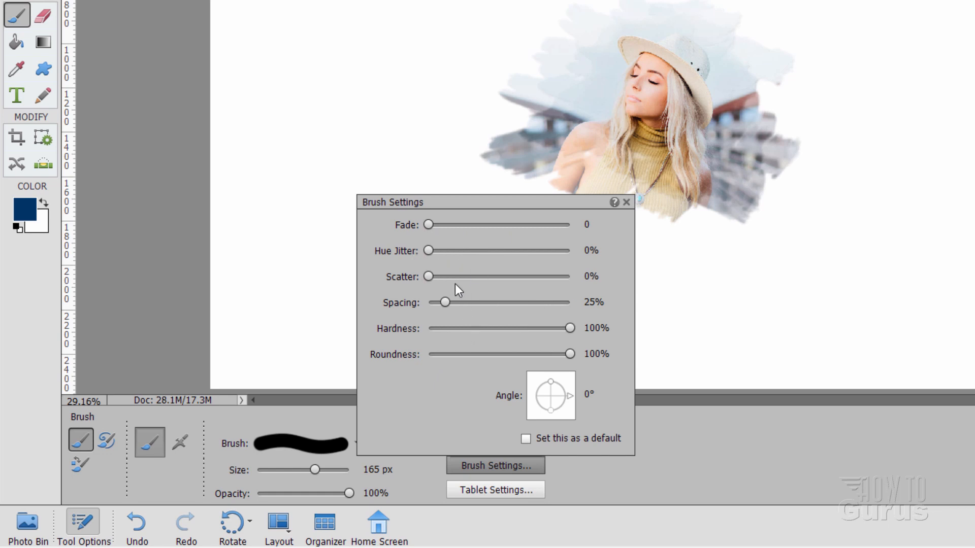
{"action": "left_click_drag", "start_coordinate": [428, 276], "coordinate": [522, 276]}
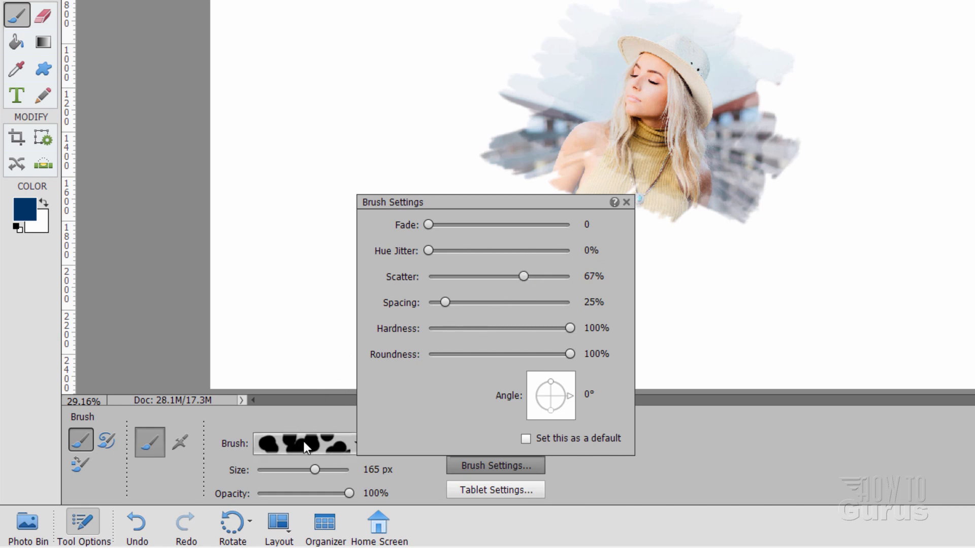
{"action": "left_click_drag", "start_coordinate": [522, 277], "coordinate": [536, 276]}
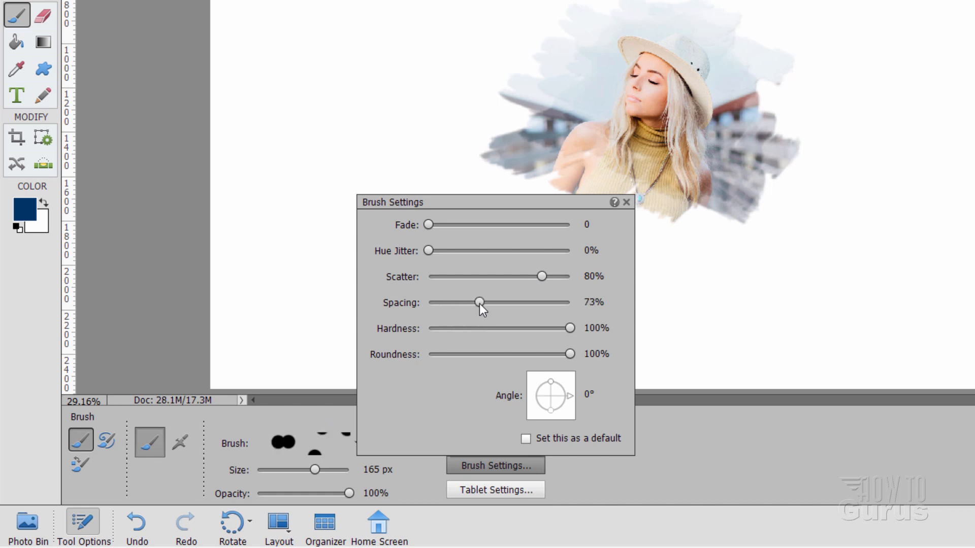
{"action": "left_click_drag", "start_coordinate": [479, 303], "coordinate": [454, 302]}
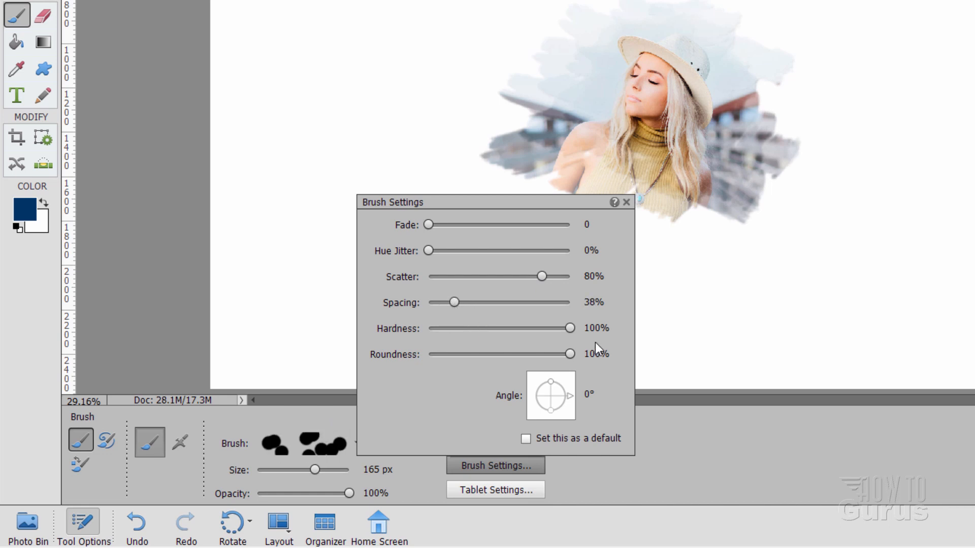
{"action": "mouse_move", "coordinate": [528, 364]}
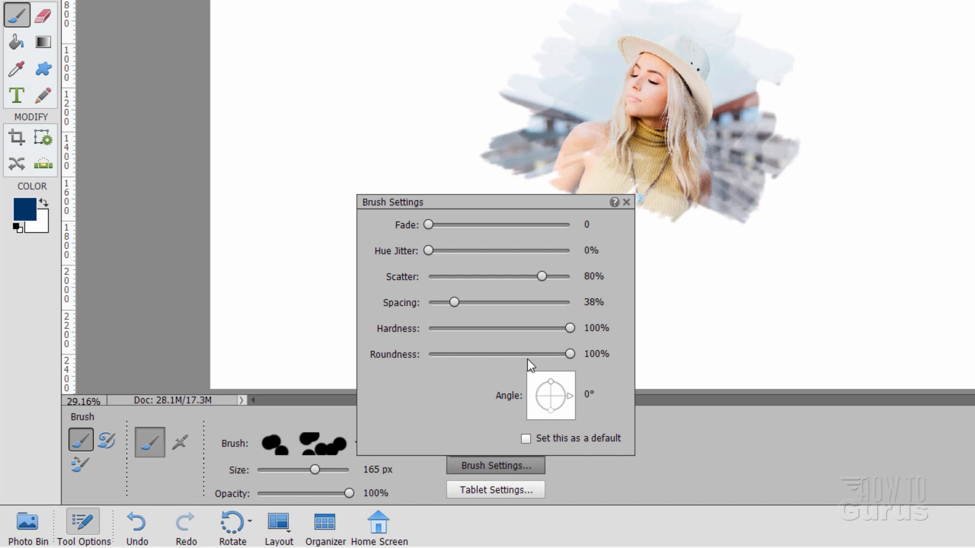
{"action": "mouse_move", "coordinate": [409, 269]}
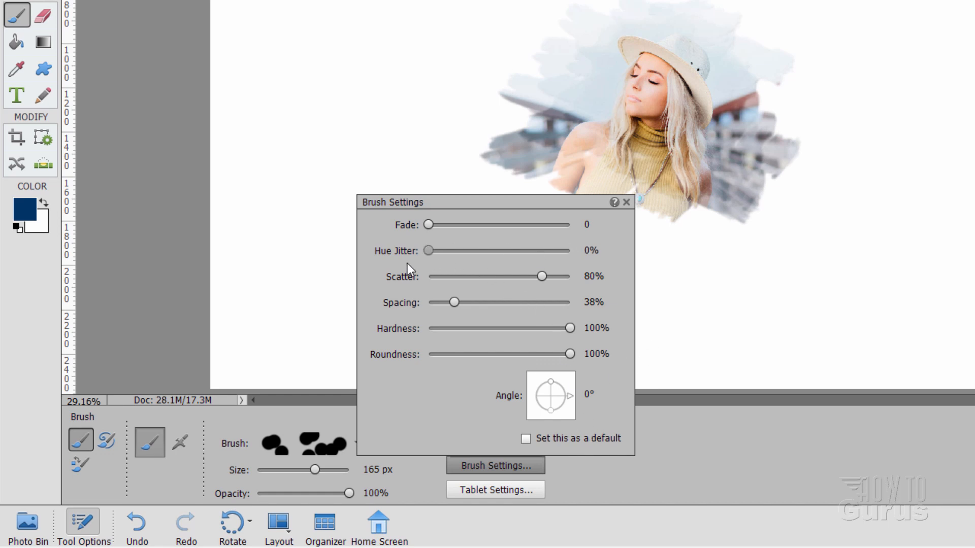
{"action": "left_click_drag", "start_coordinate": [427, 251], "coordinate": [566, 251]}
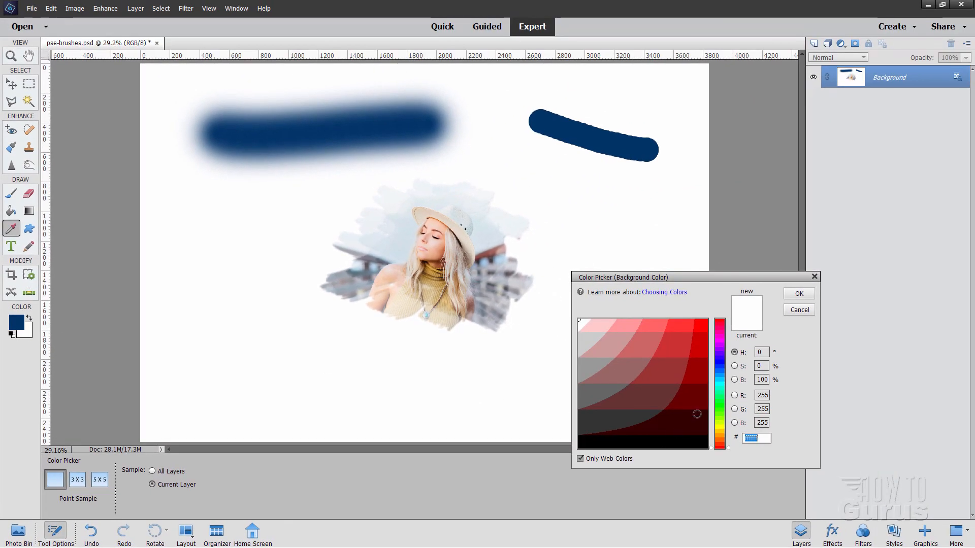
Set the background colour to bright green in the Color Picker
{"action": "left_click", "coordinate": [719, 336]}
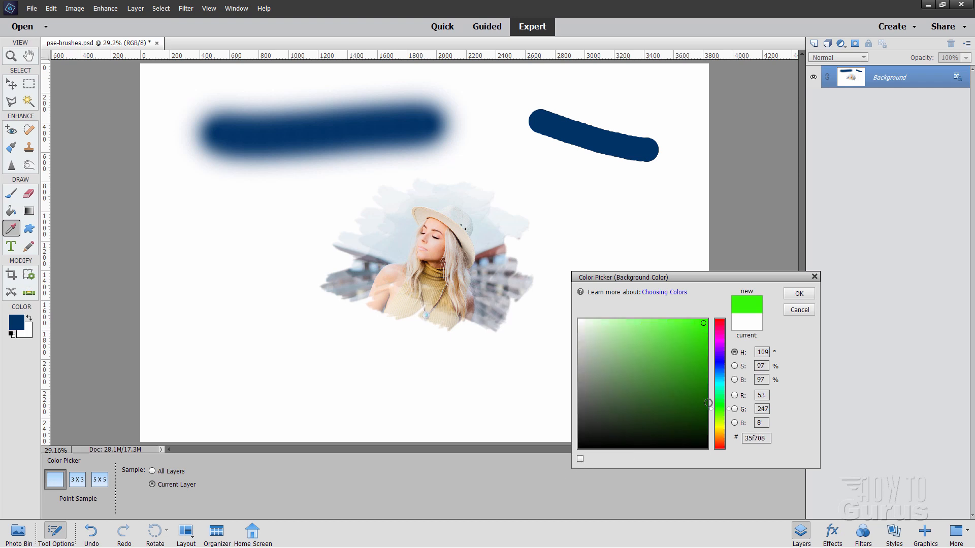
{"action": "left_click", "coordinate": [799, 292]}
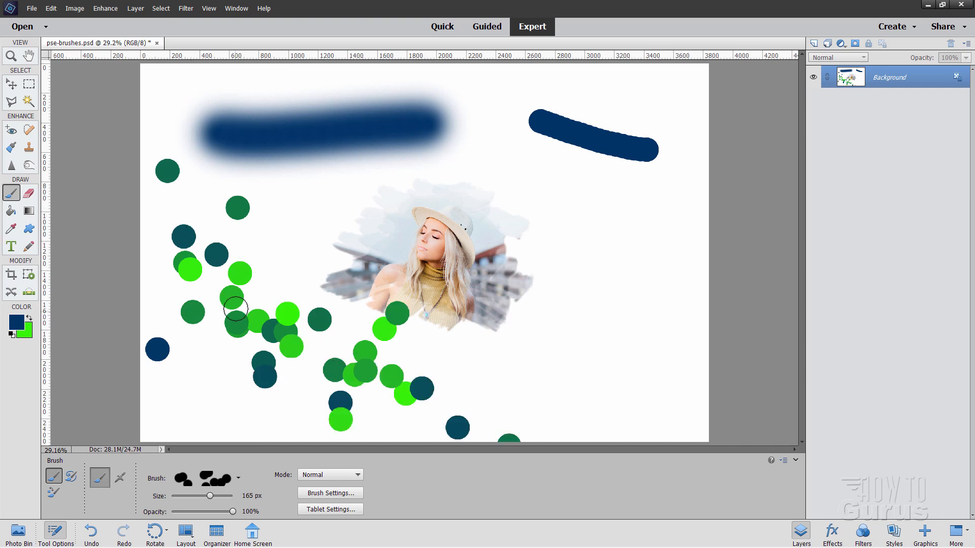
{"action": "mouse_move", "coordinate": [261, 374]}
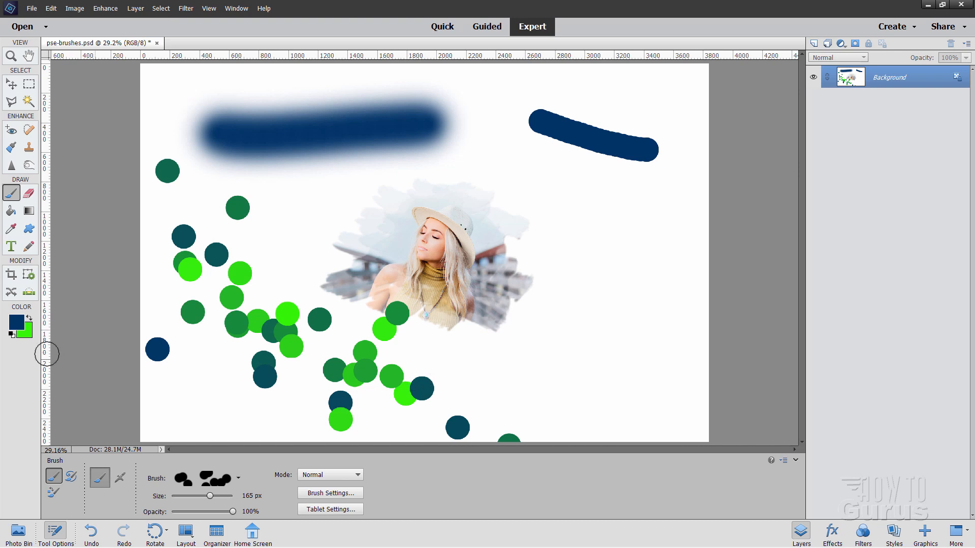
{"action": "mouse_move", "coordinate": [322, 474]}
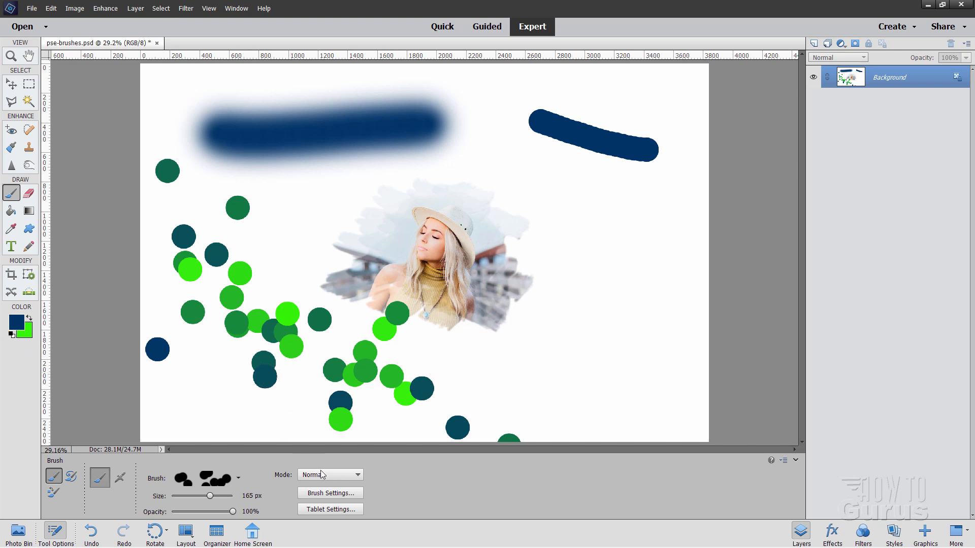
Return Hue Jitter to 0% in Brush Settings
{"action": "left_click", "coordinate": [329, 494]}
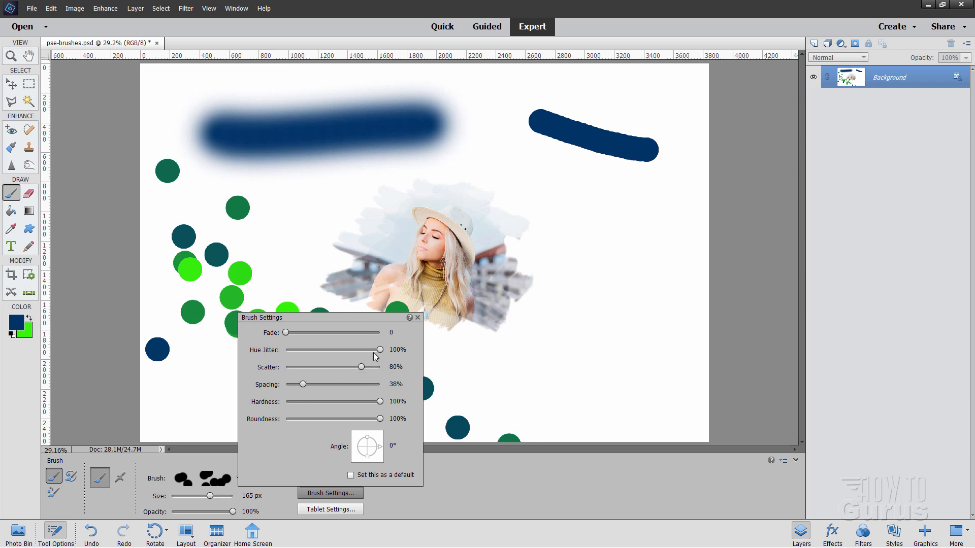
{"action": "left_click_drag", "start_coordinate": [379, 349], "coordinate": [284, 349]}
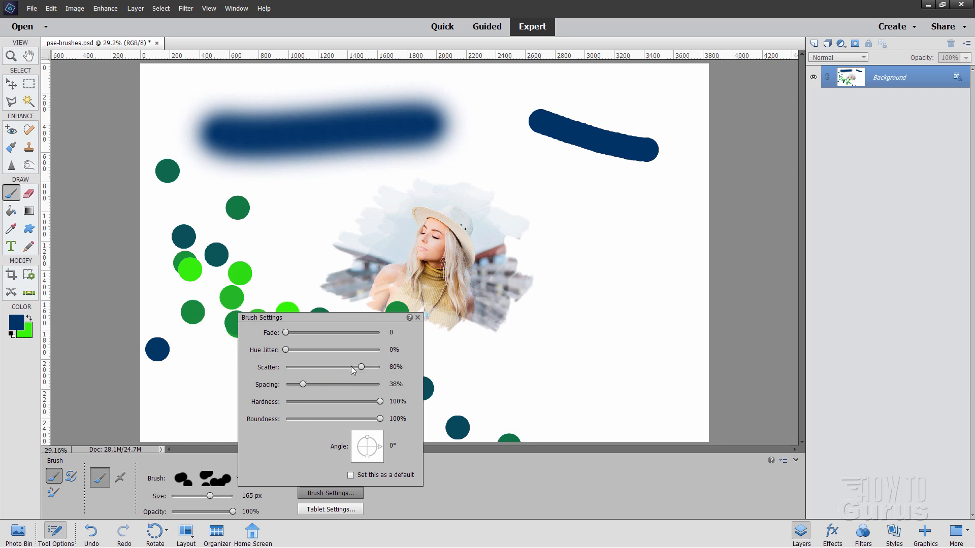
{"action": "left_click_drag", "start_coordinate": [361, 367], "coordinate": [285, 366]}
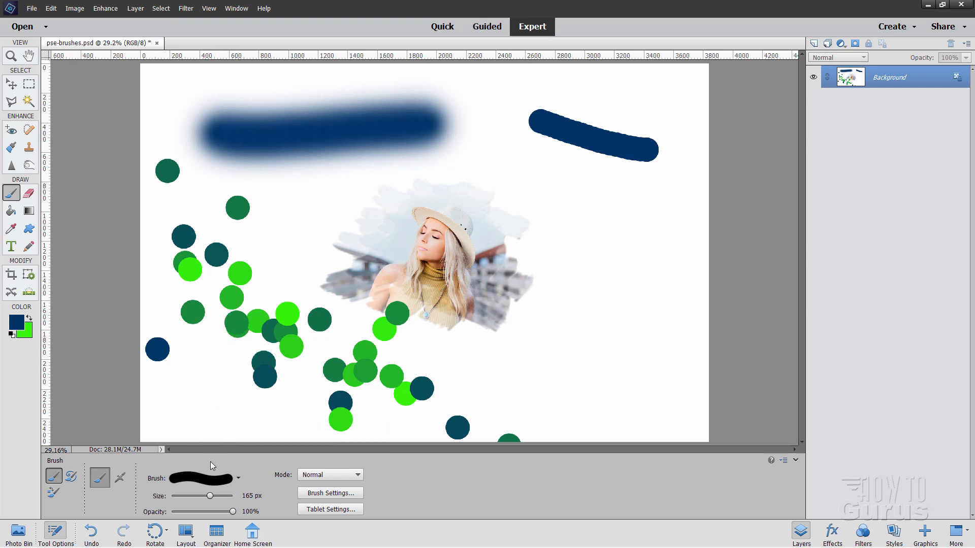
Choose a textured spatter tip and paint dark blue marks right of the photo
{"action": "left_click", "coordinate": [201, 478]}
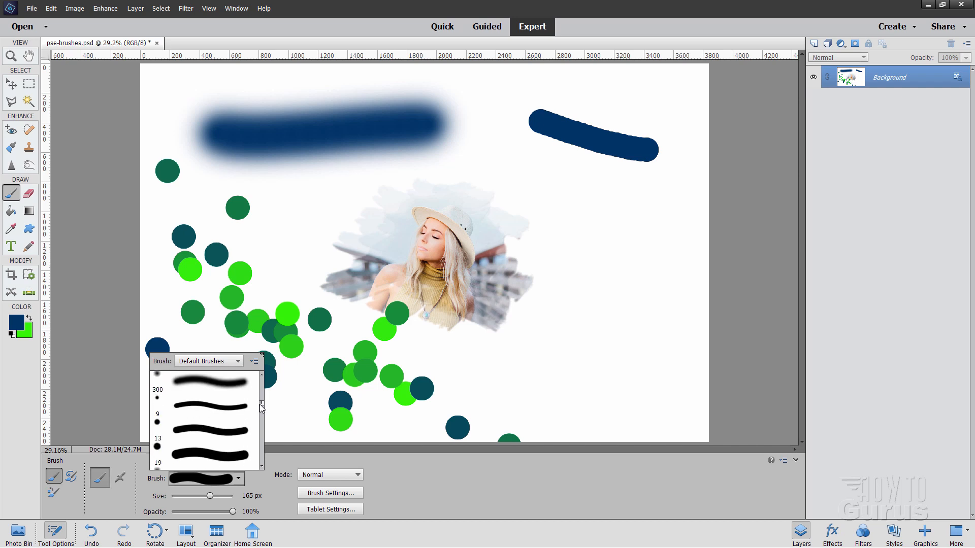
{"action": "scroll", "scroll_direction": "down", "scroll_amount": 3}
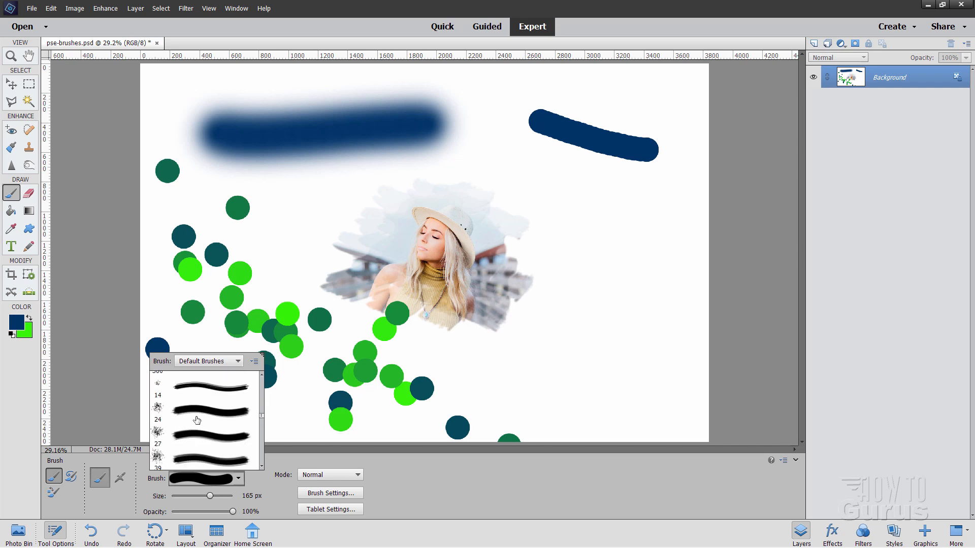
{"action": "left_click", "coordinate": [205, 412]}
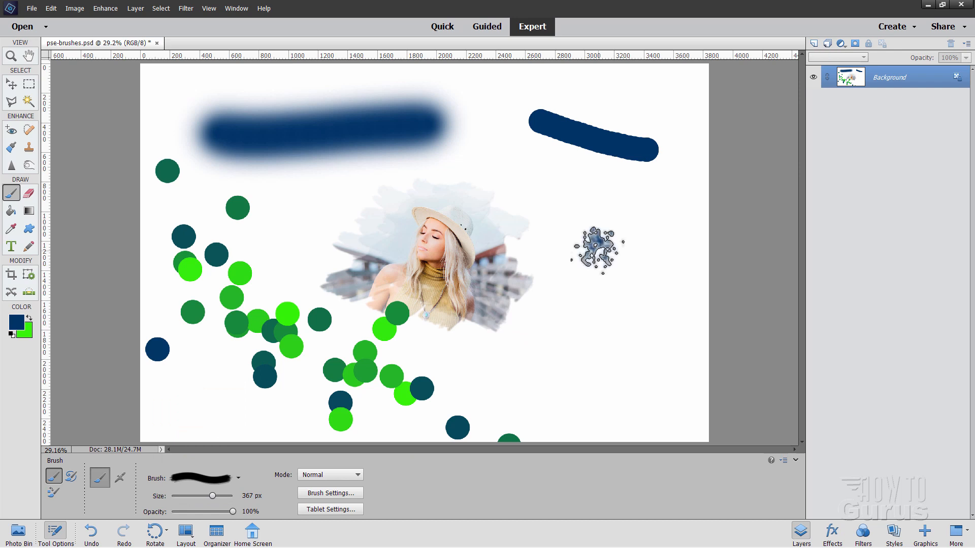
{"action": "left_click", "coordinate": [662, 246]}
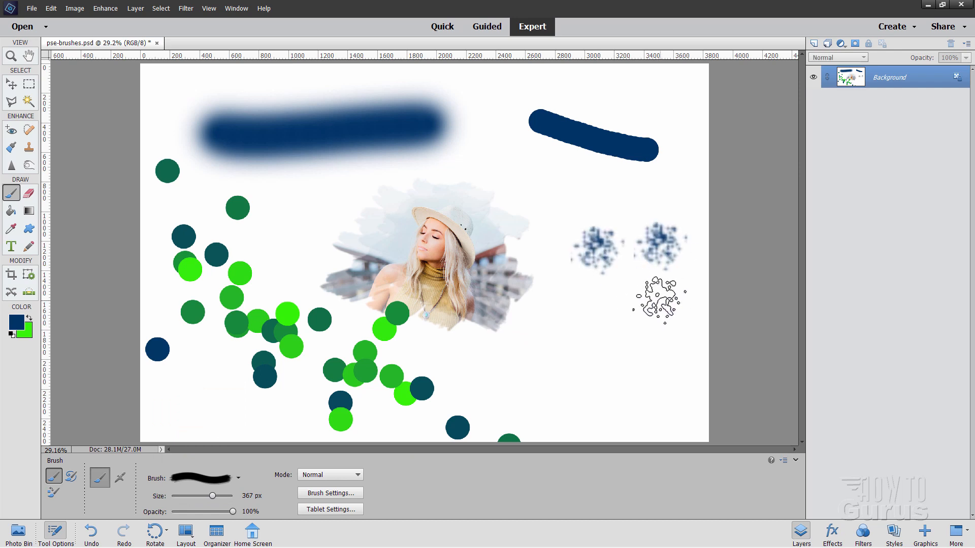
{"action": "left_click_drag", "start_coordinate": [548, 311], "coordinate": [684, 373]}
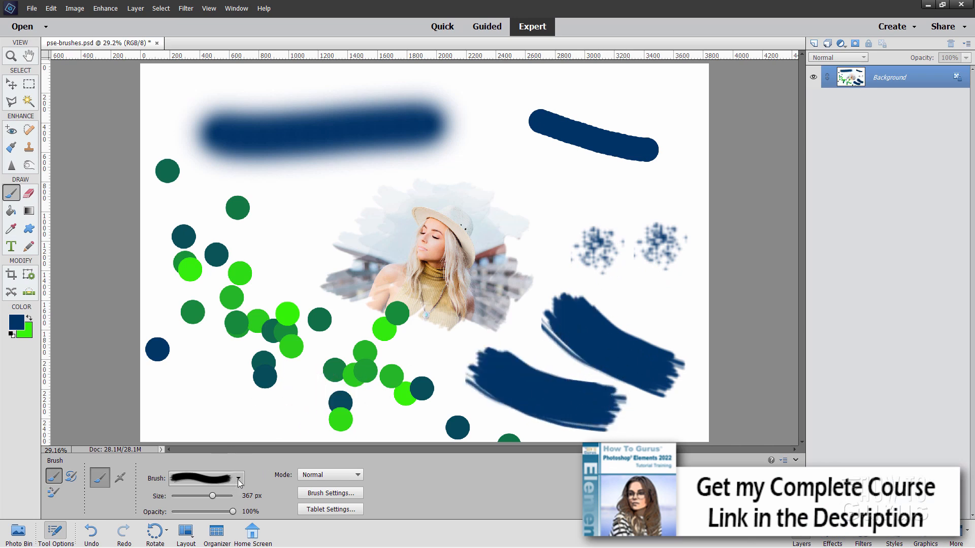
Switch to the starburst tip, enlarge it to about 528 px and stamp it left of the photo
{"action": "left_click", "coordinate": [237, 478]}
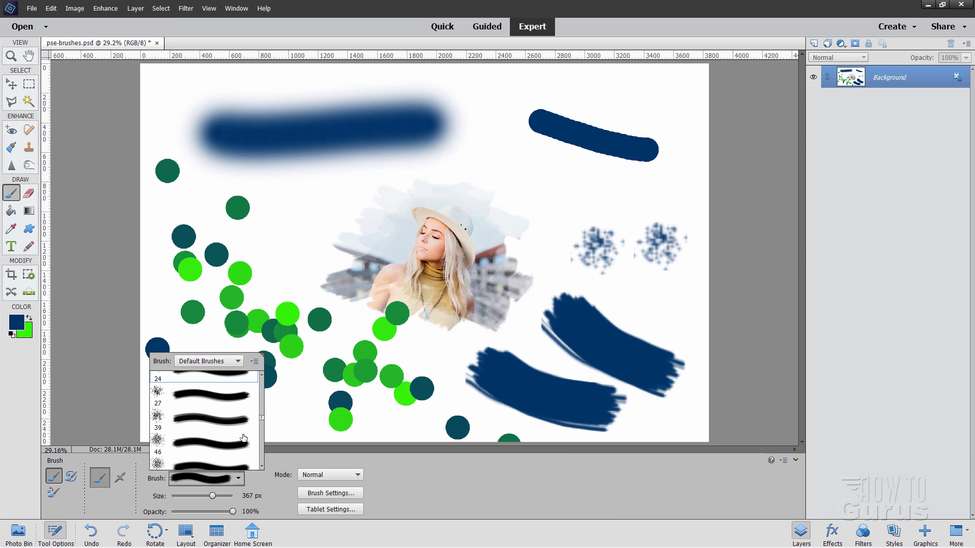
{"action": "scroll", "scroll_direction": "down", "scroll_amount": 3}
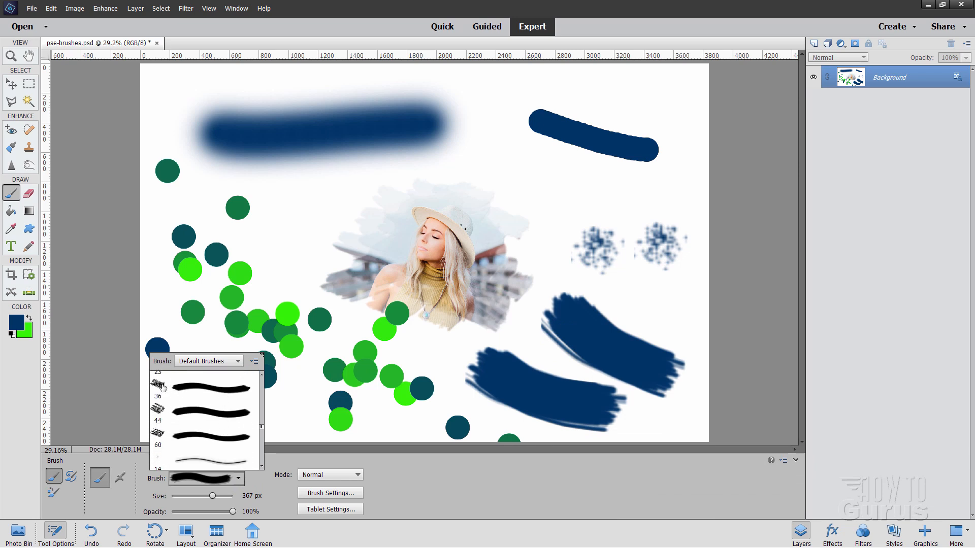
{"action": "scroll", "scroll_direction": "down", "scroll_amount": 3}
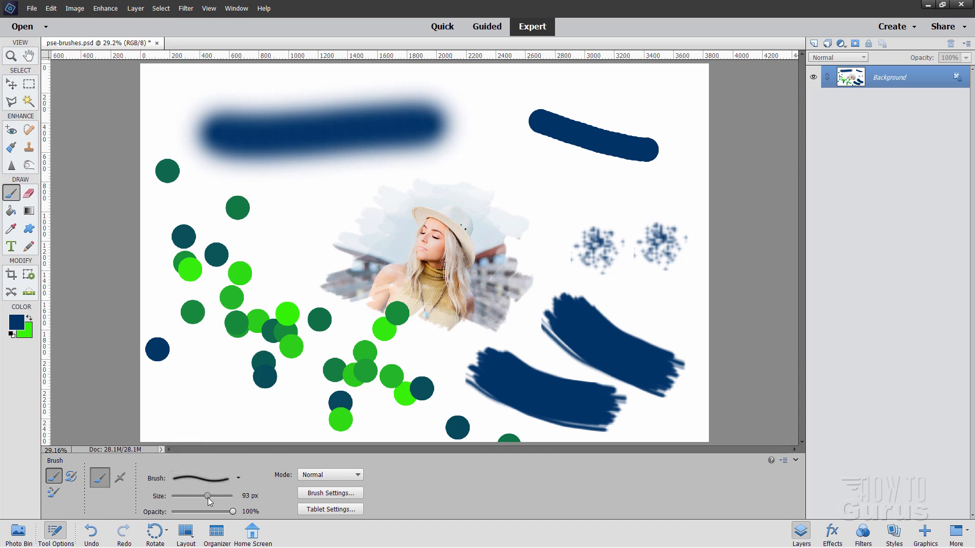
{"action": "left_click_drag", "start_coordinate": [208, 497], "coordinate": [211, 497]}
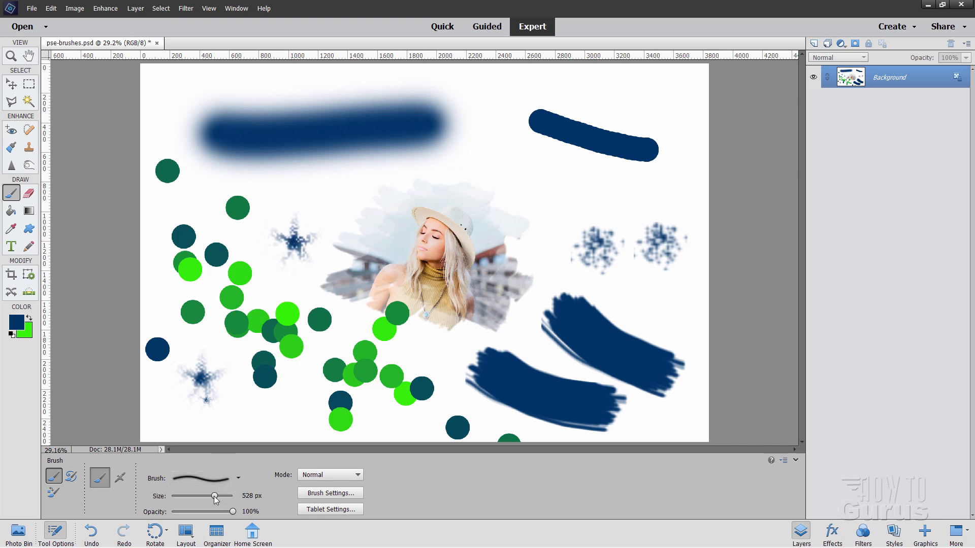
{"action": "left_click", "coordinate": [234, 478]}
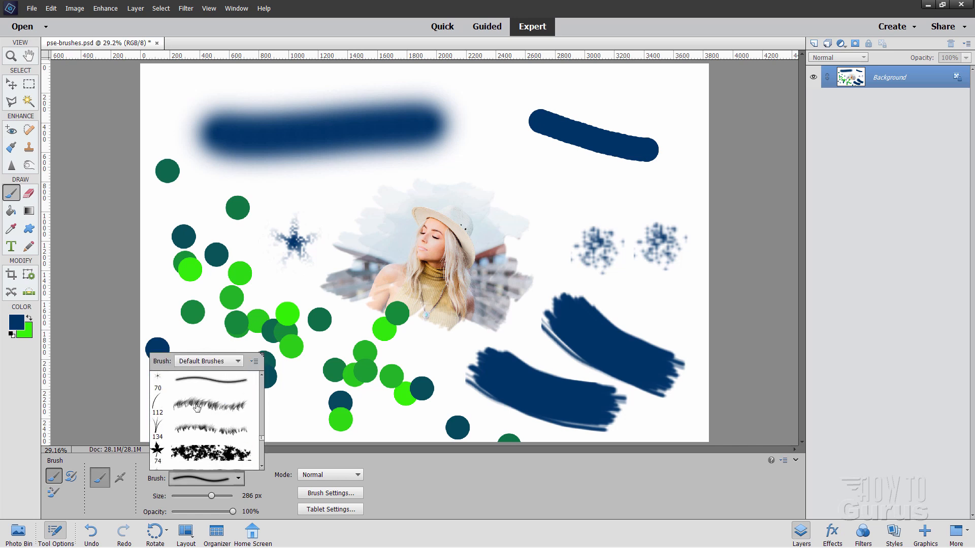
Paint green grass along the bottom of the canvas with the grass brush
{"action": "left_click", "coordinate": [199, 408]}
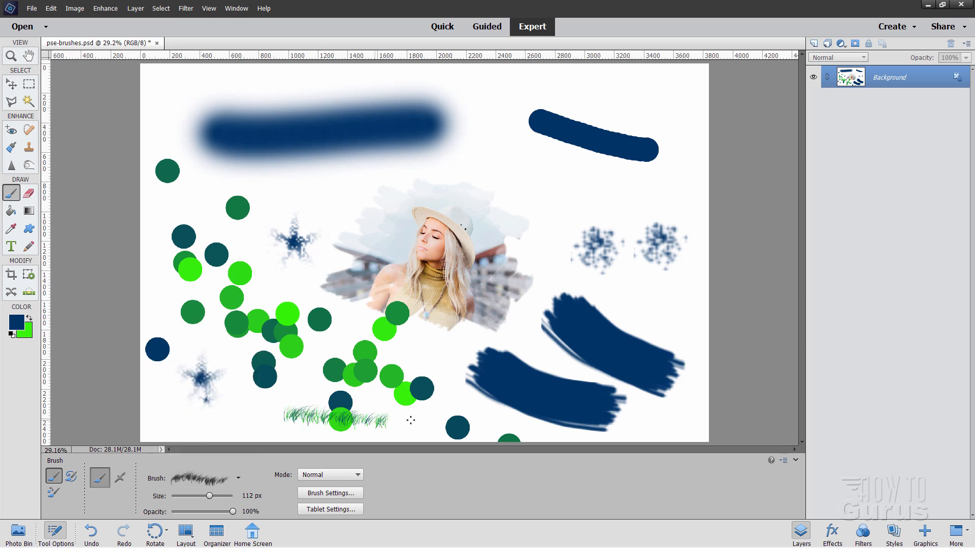
{"action": "left_click_drag", "start_coordinate": [210, 496], "coordinate": [216, 496]}
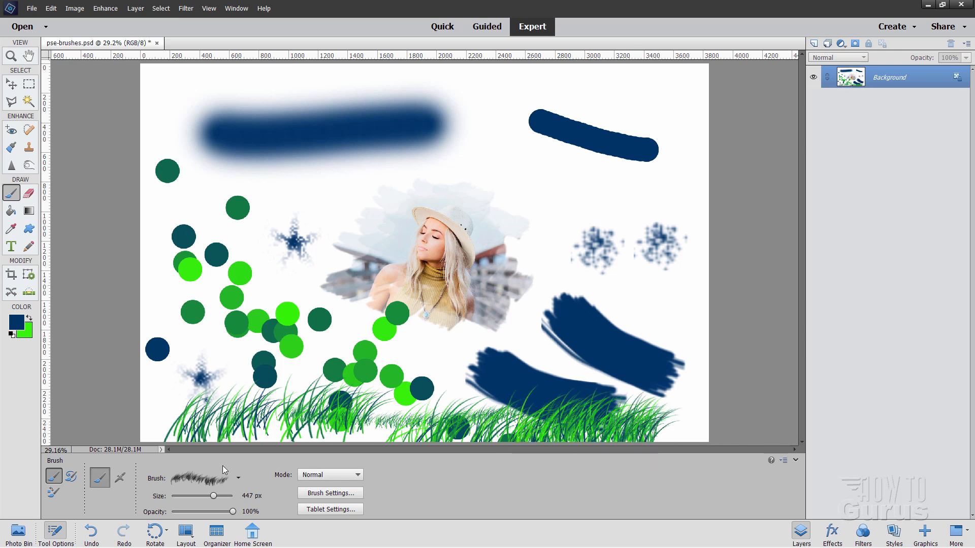
Switch to the scattered maple leaves brush at 647 px and scatter blue and teal leaves
{"action": "left_click", "coordinate": [207, 479]}
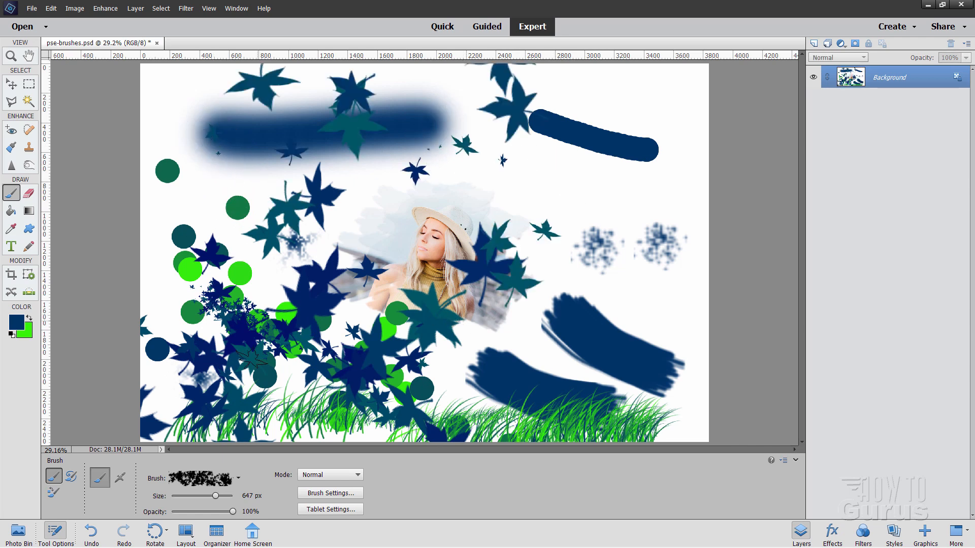
{"action": "left_click", "coordinate": [330, 493]}
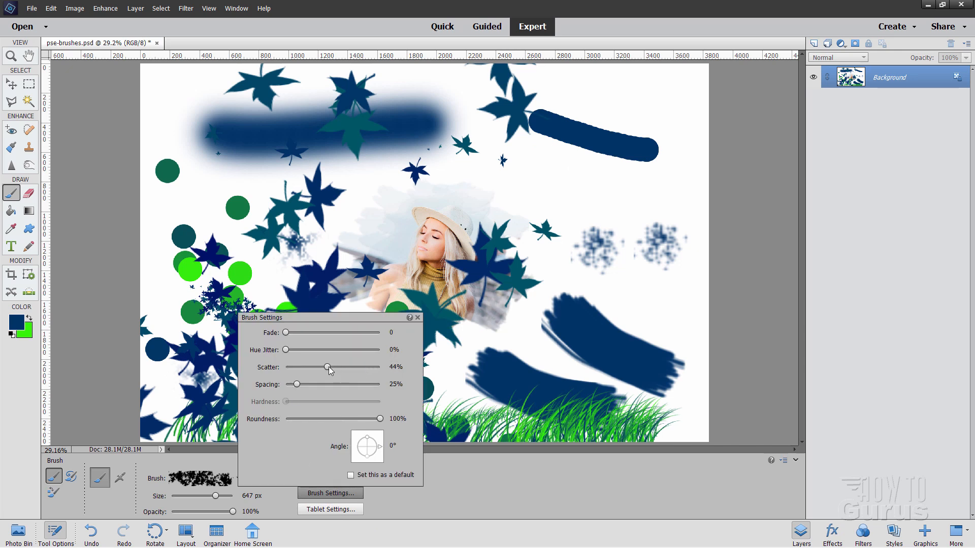
Lower the leaf brush Scatter to about 35%
{"action": "left_click_drag", "start_coordinate": [329, 367], "coordinate": [319, 367]}
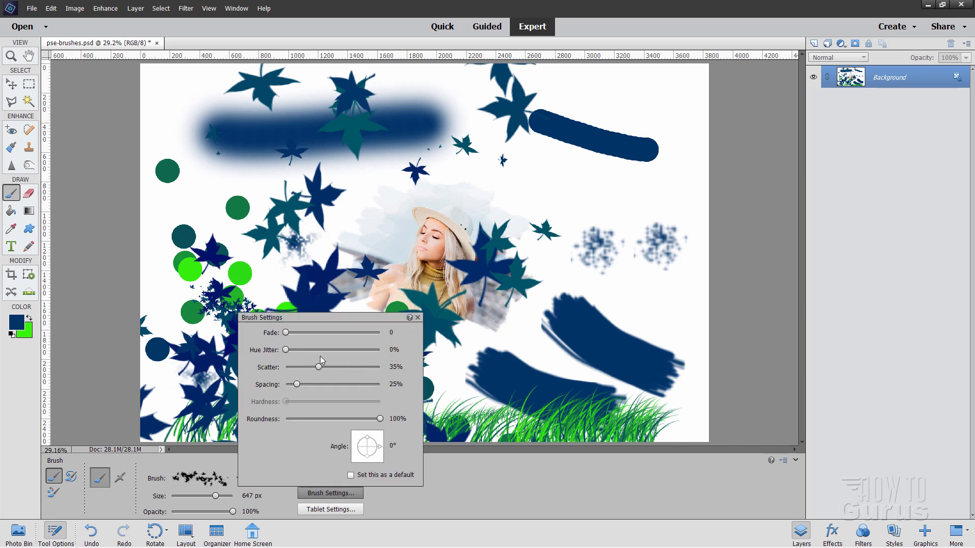
{"action": "left_click_drag", "start_coordinate": [286, 350], "coordinate": [375, 350]}
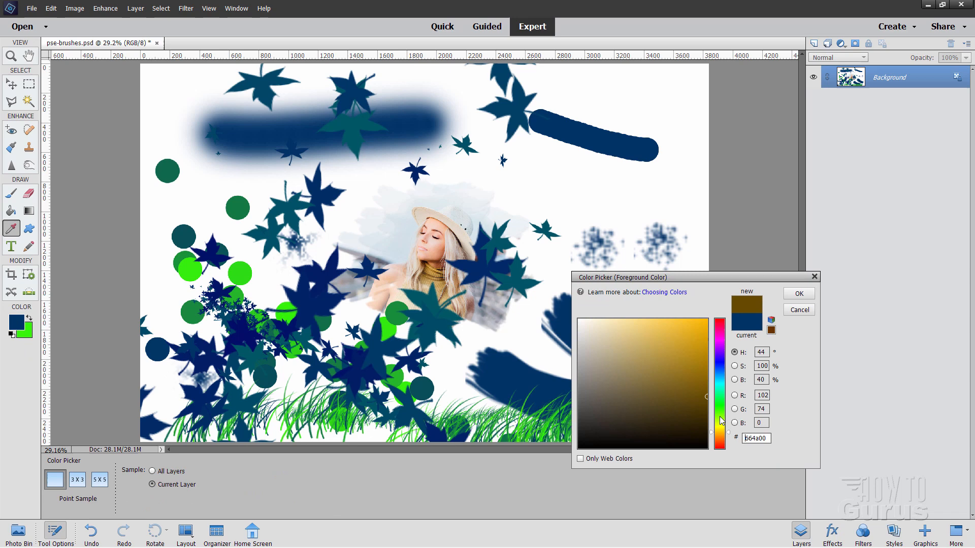
Set foreground to orange-gold and background to dark brown for the leaves
{"action": "left_click", "coordinate": [707, 328]}
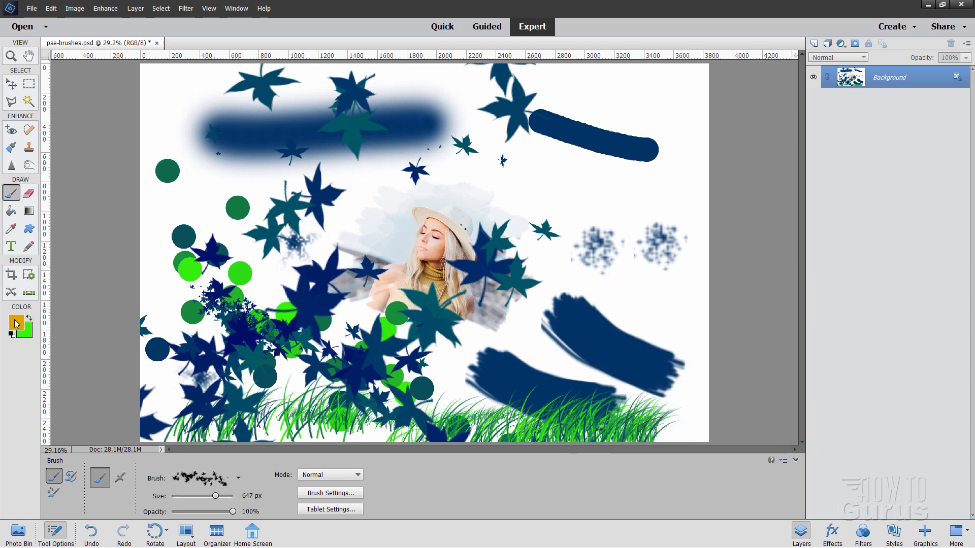
{"action": "left_click", "coordinate": [24, 330]}
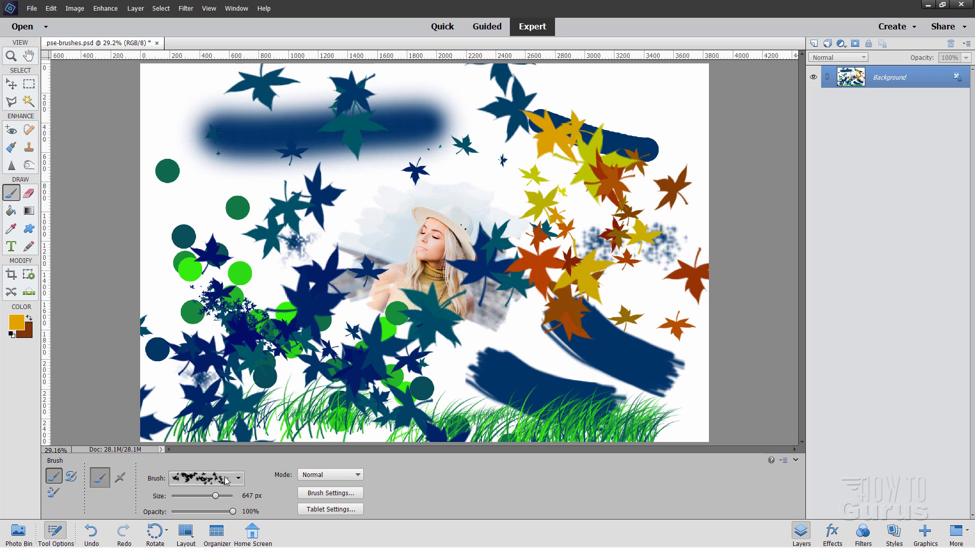
{"action": "left_click", "coordinate": [238, 478]}
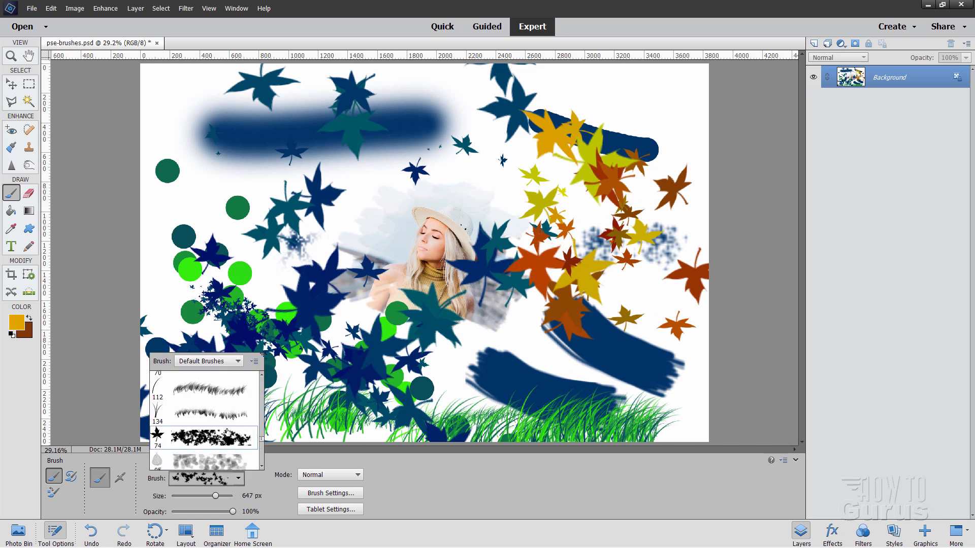
{"action": "scroll", "scroll_direction": "down", "scroll_amount": 3}
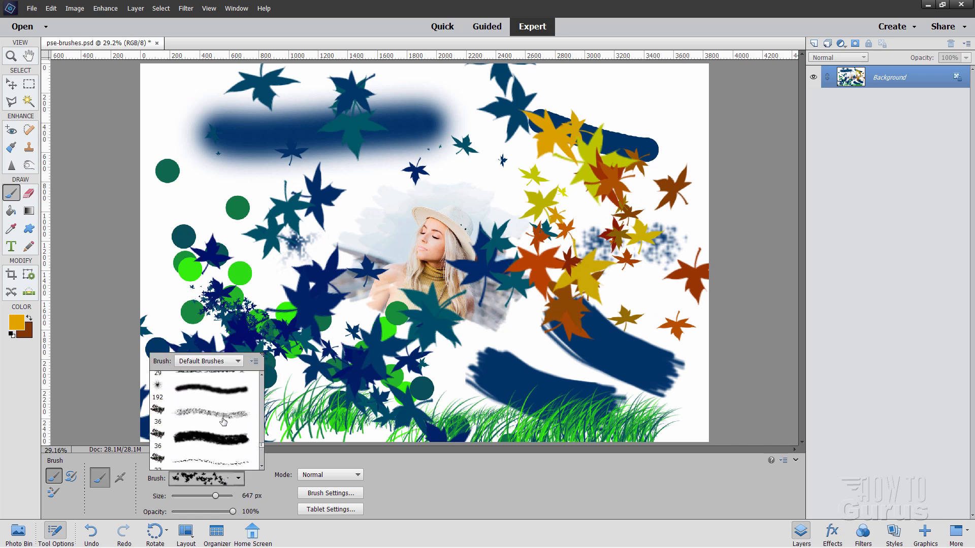
{"action": "scroll", "scroll_direction": "down", "scroll_amount": 3}
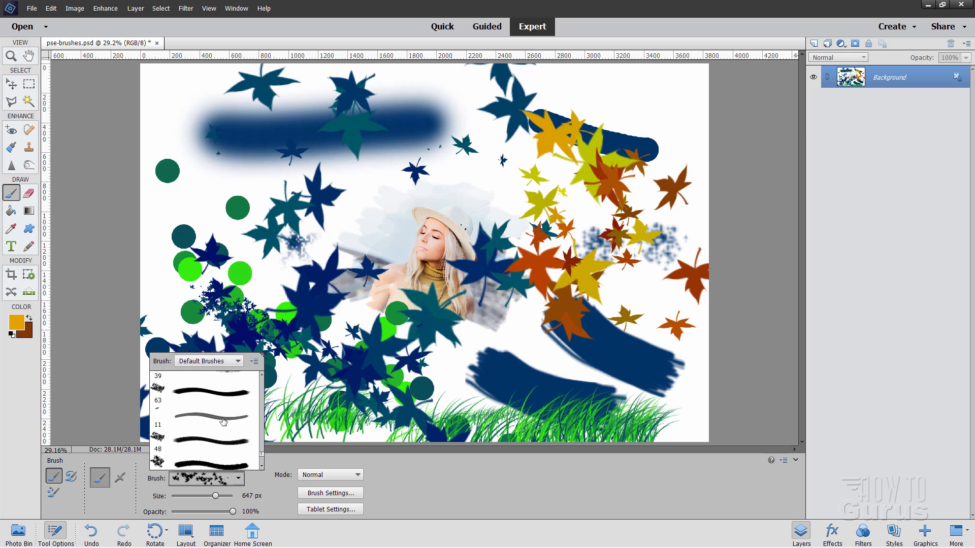
{"action": "scroll", "scroll_direction": "down", "scroll_amount": 3}
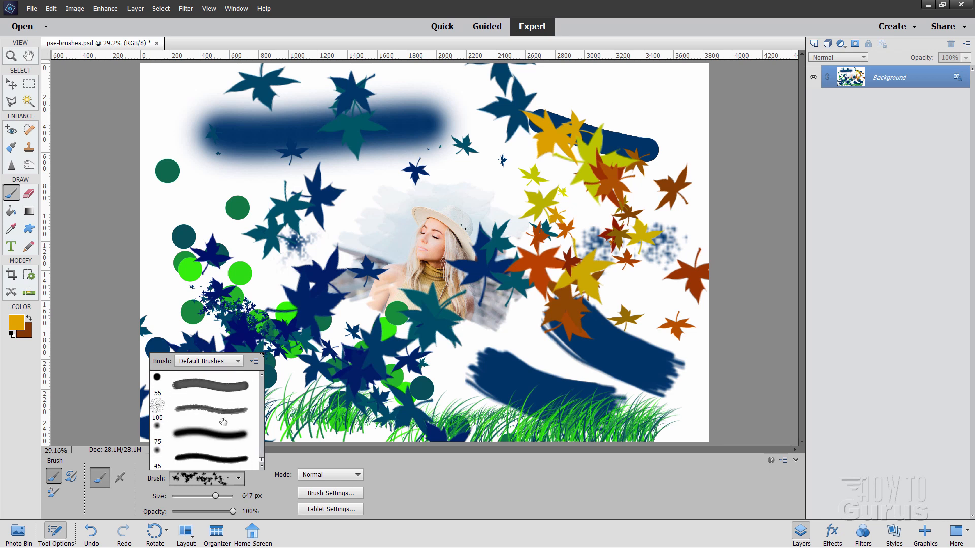
{"action": "mouse_move", "coordinate": [224, 422]}
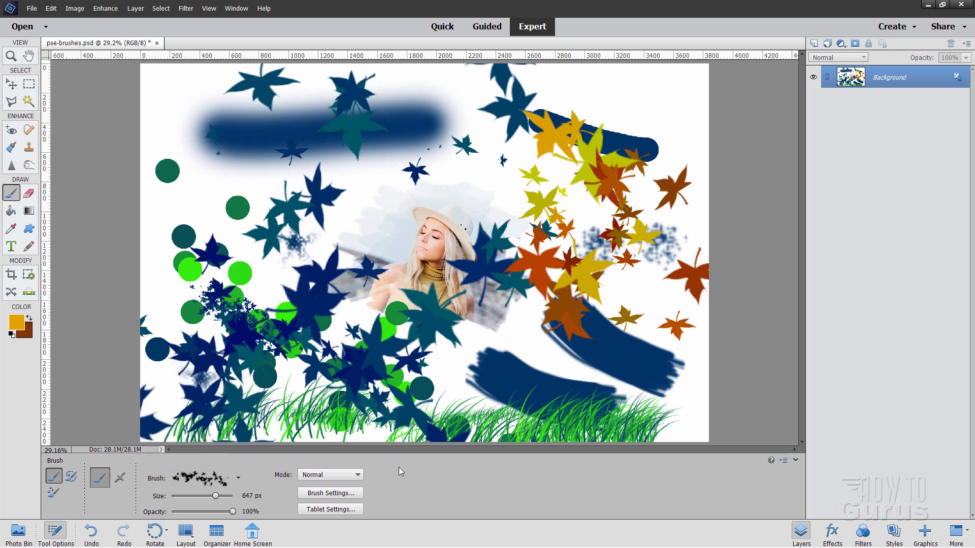
{"action": "key", "text": "ctrl+z"}
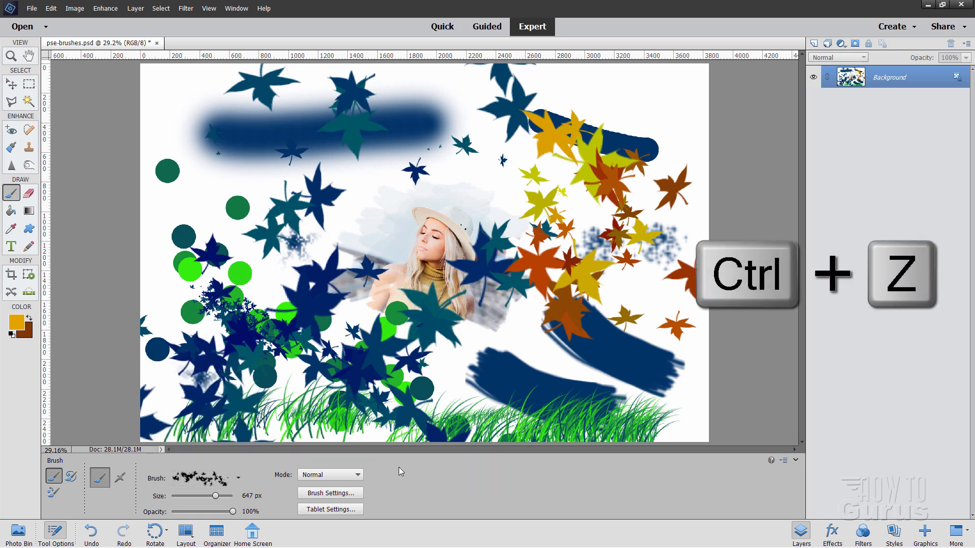
Undo every brush stroke with Ctrl+Z, leaving only the cut-out photo
{"action": "key", "text": "ctrl+z"}
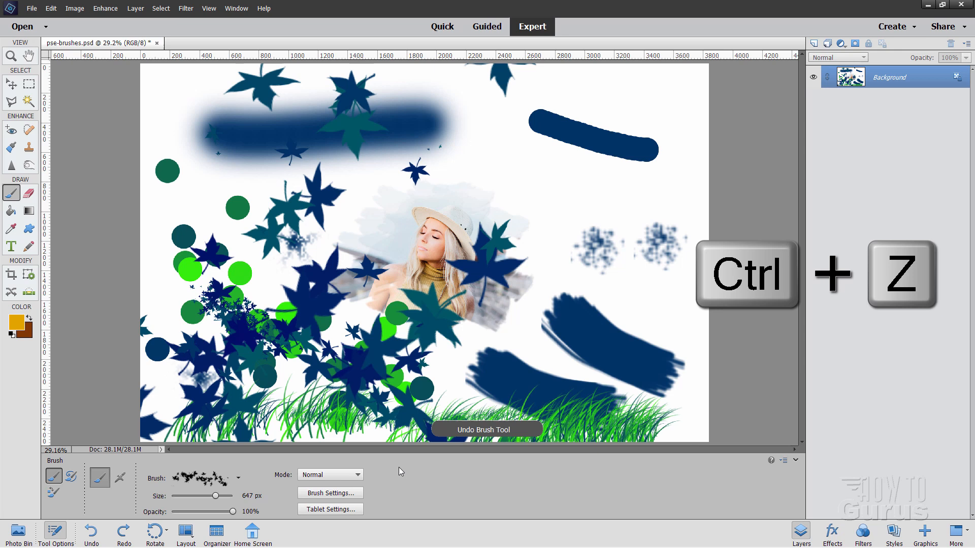
{"action": "key", "text": "ctrl+z"}
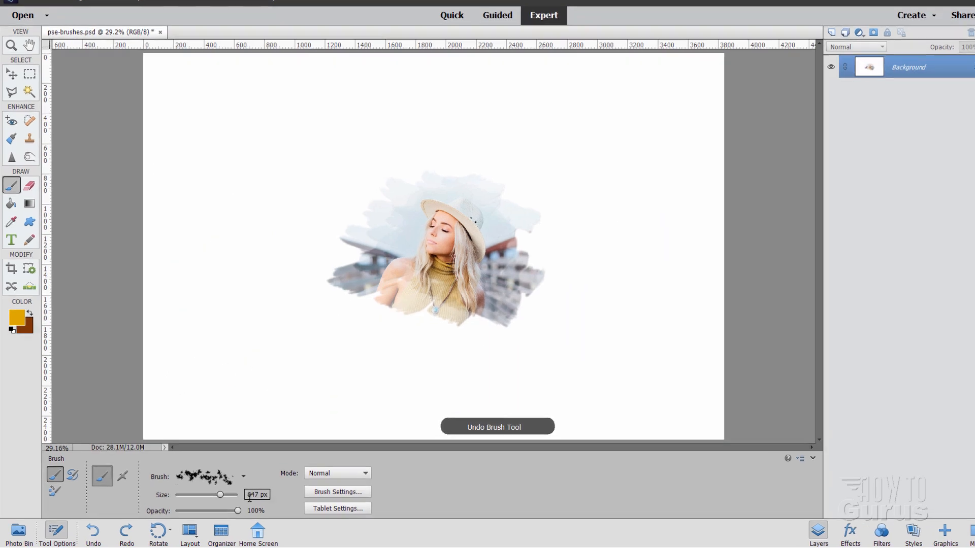
{"action": "left_click", "coordinate": [242, 476]}
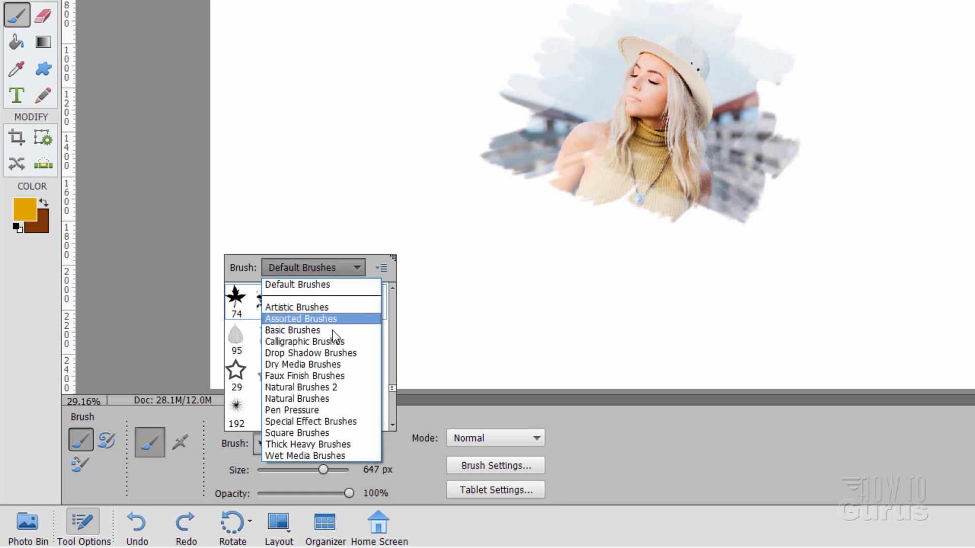
{"action": "mouse_move", "coordinate": [304, 342]}
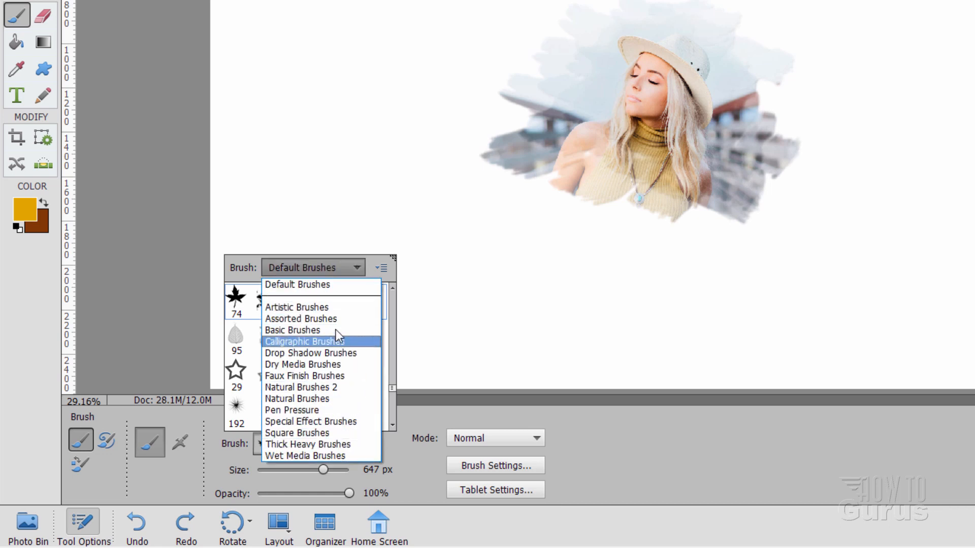
{"action": "mouse_move", "coordinate": [292, 330]}
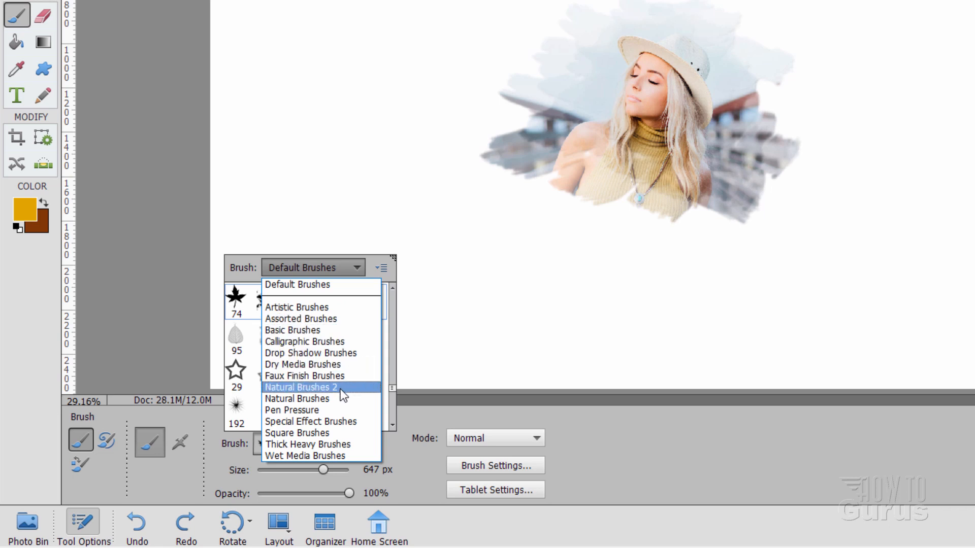
{"action": "mouse_move", "coordinate": [297, 398]}
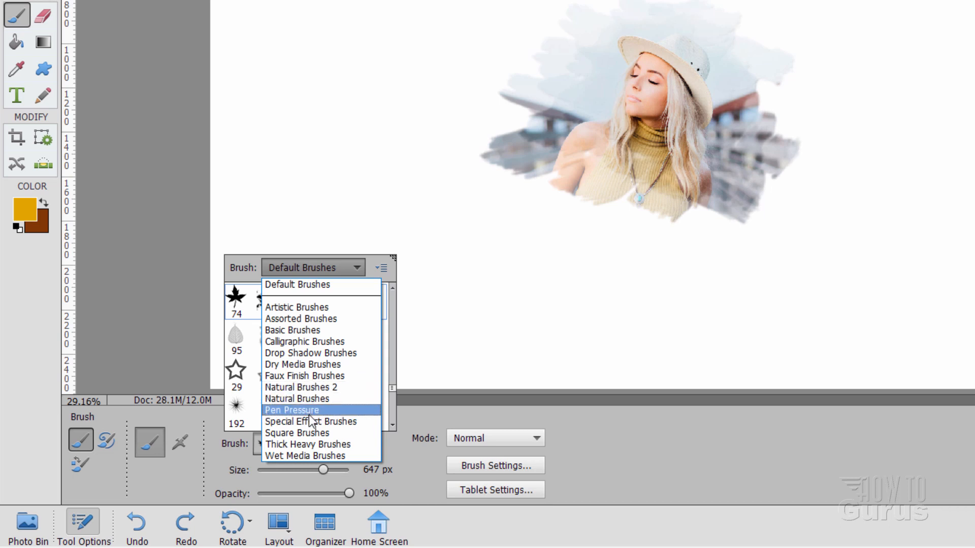
{"action": "mouse_move", "coordinate": [322, 422]}
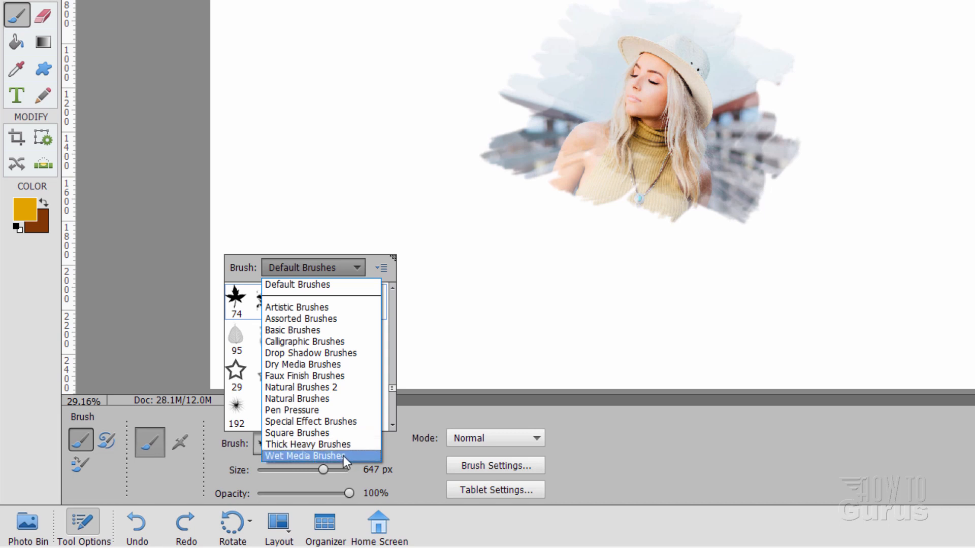
{"action": "mouse_move", "coordinate": [304, 341]}
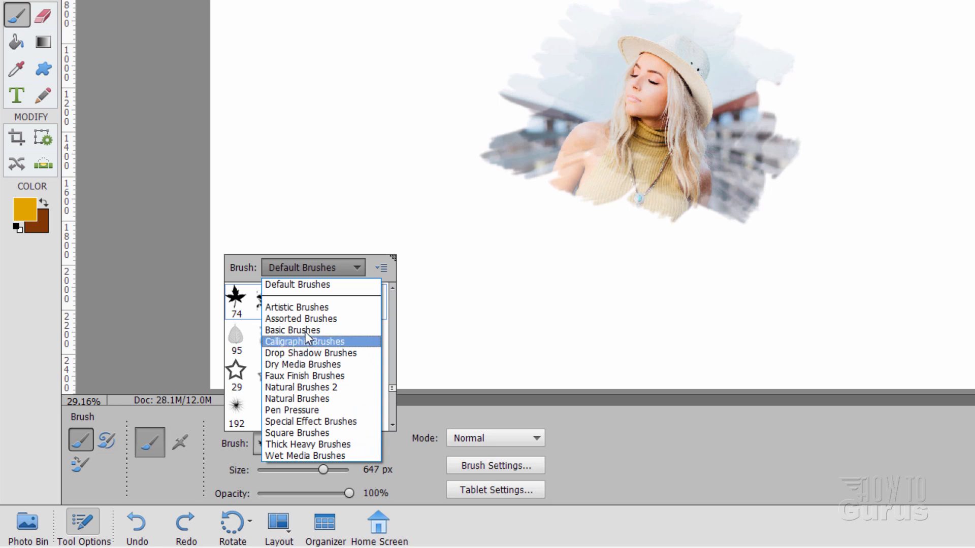
Load the Assorted Brushes library in the Brush picker
{"action": "left_click", "coordinate": [299, 318]}
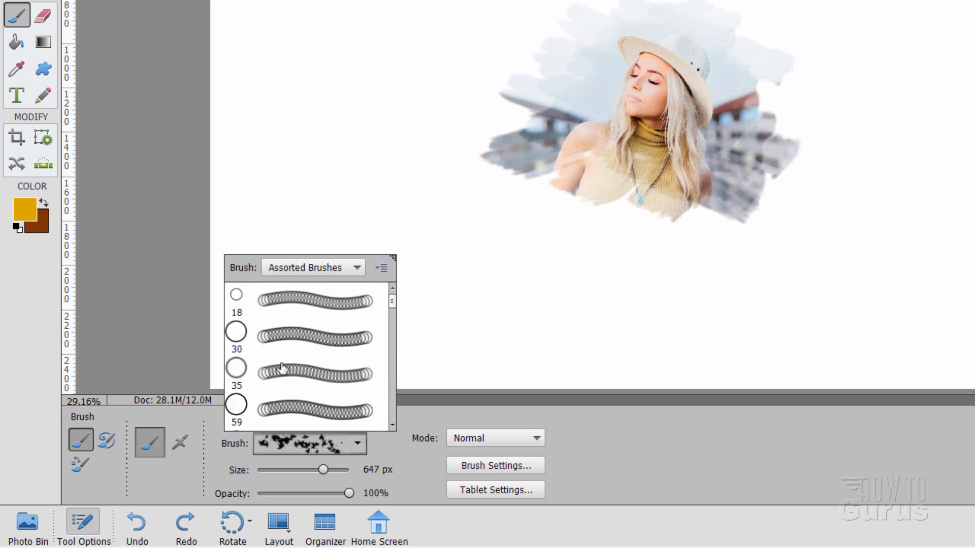
Paint golden ring-chain strokes with a ring-shaped tip at 367 px
{"action": "left_click", "coordinate": [308, 372]}
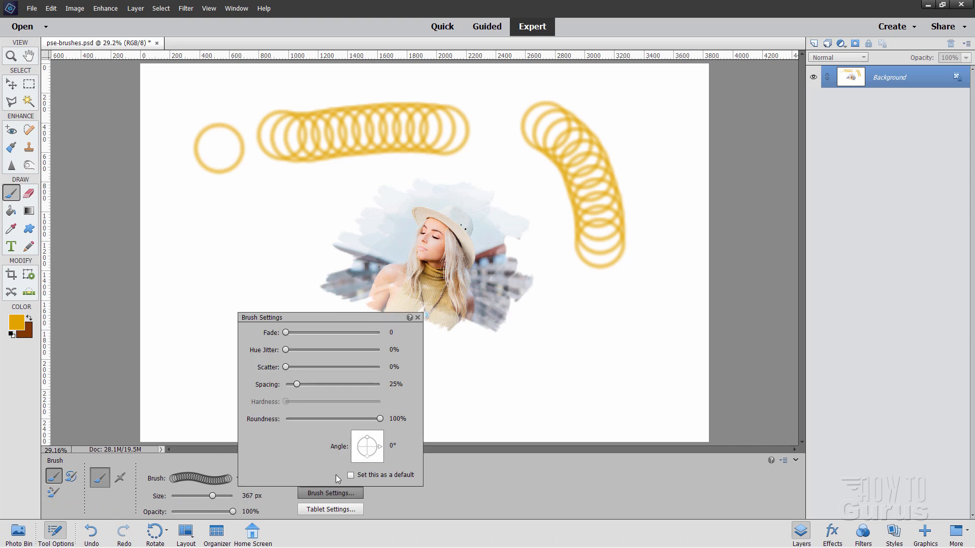
{"action": "left_click", "coordinate": [400, 384]}
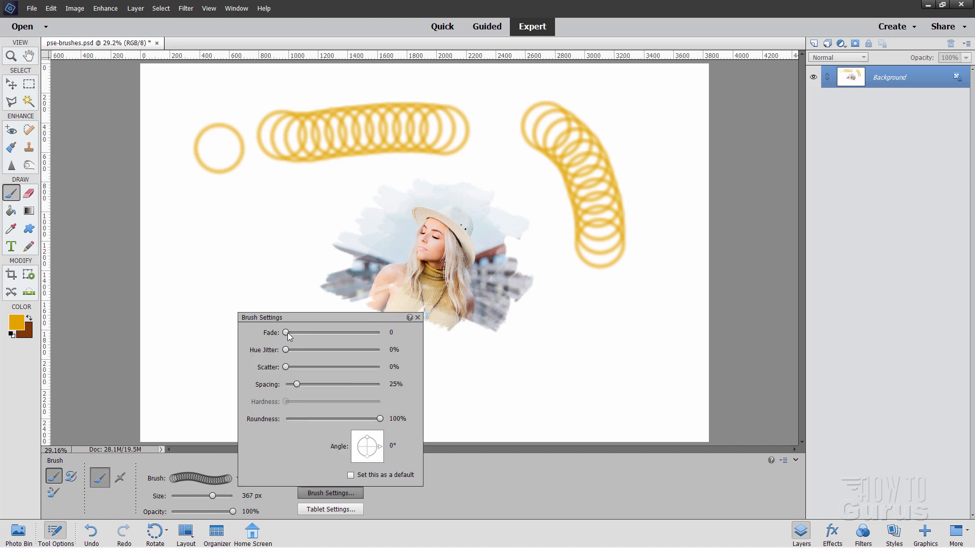
Raise Hue Jitter so the rings vary between orange and yellow, then undo one stroke
{"action": "left_click_drag", "start_coordinate": [285, 349], "coordinate": [333, 349]}
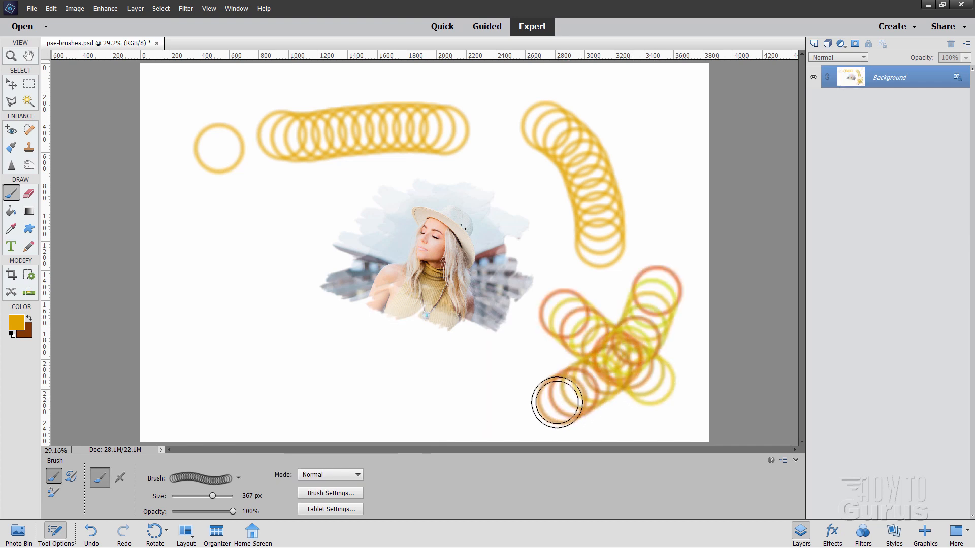
{"action": "key", "text": "ctrl+z"}
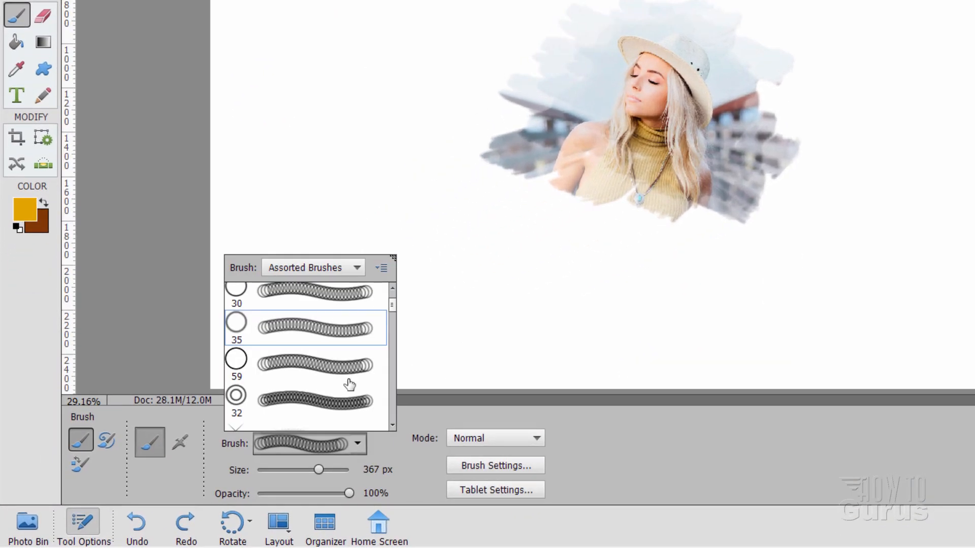
Pick the cross-hatch brush from Assorted Brushes, enlarge it to 246 px and scribble a hatched patch
{"action": "scroll", "scroll_direction": "down", "scroll_amount": 3}
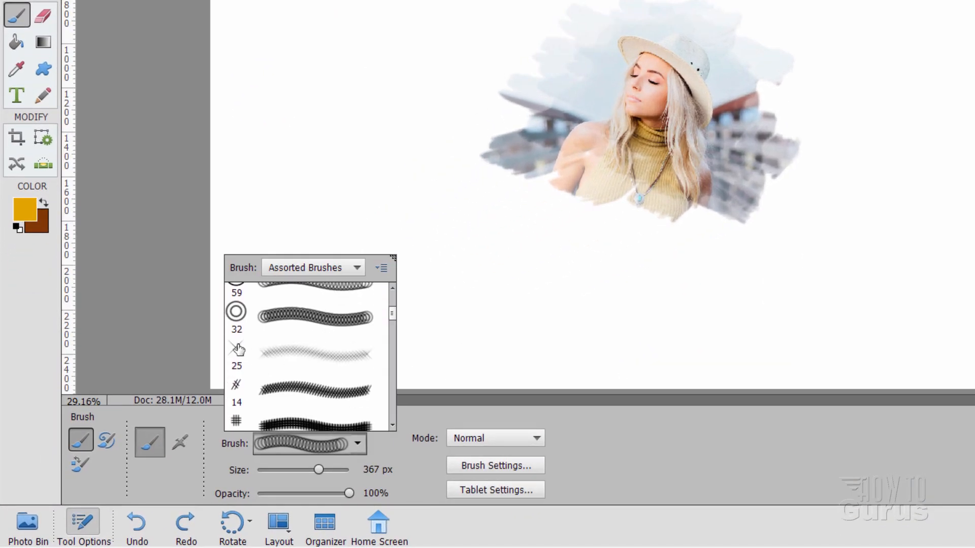
{"action": "scroll", "scroll_direction": "down", "scroll_amount": 3}
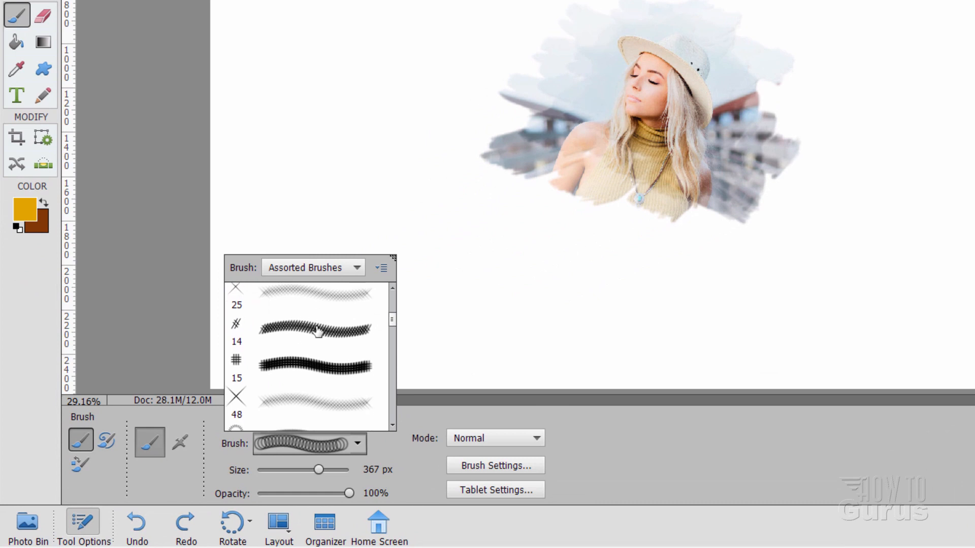
{"action": "scroll", "scroll_direction": "down", "scroll_amount": 3}
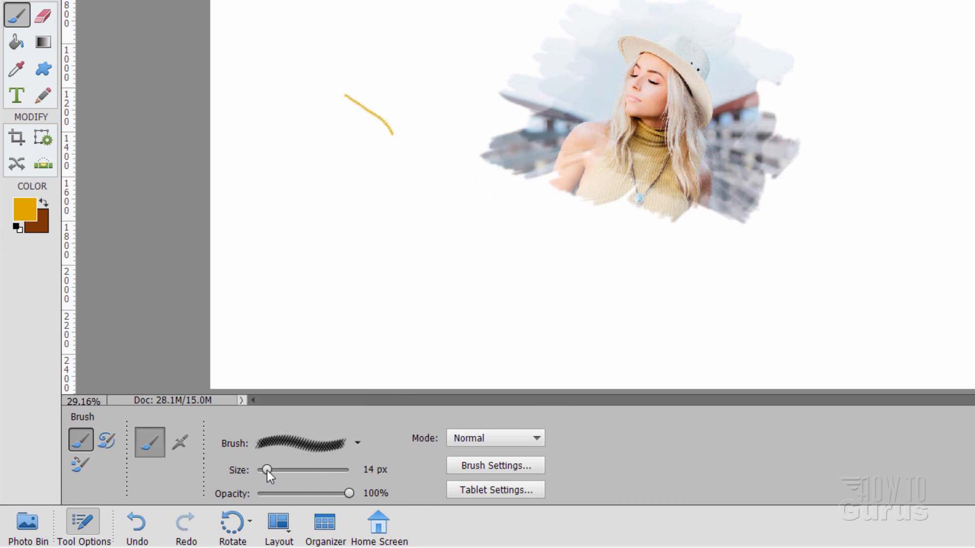
{"action": "left_click_drag", "start_coordinate": [267, 471], "coordinate": [317, 470]}
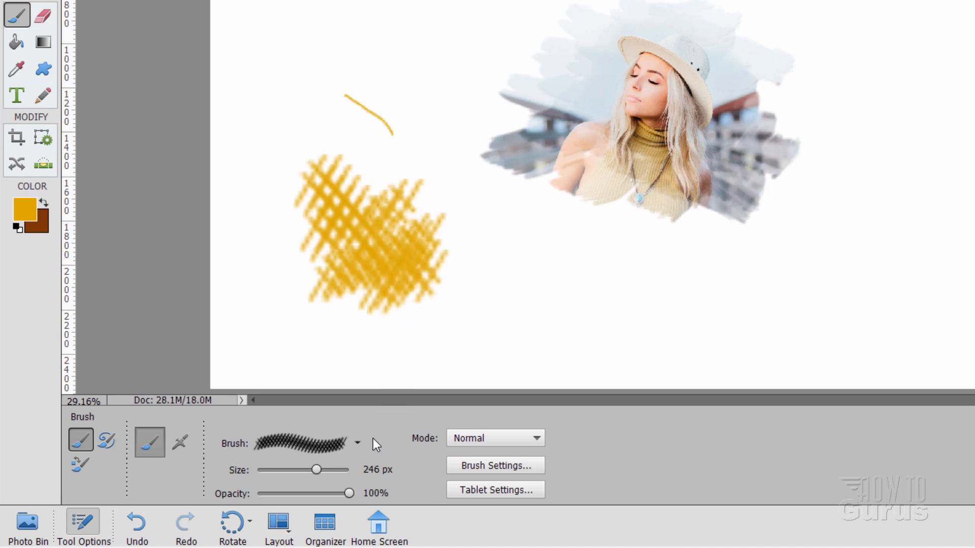
{"action": "left_click", "coordinate": [357, 444]}
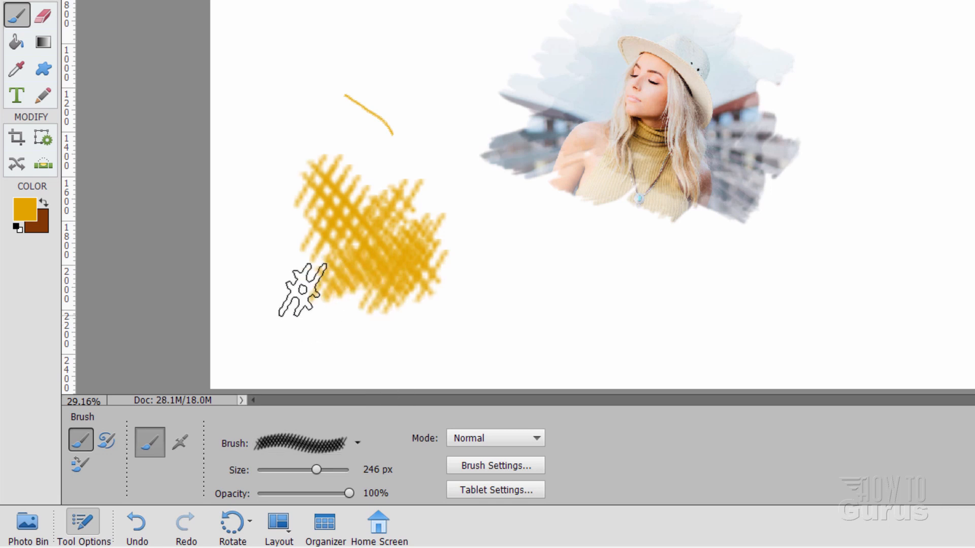
Set the calligraphic brush to 367 px and paint wavy orange ribbons across the top of the canvas
{"action": "left_click_drag", "start_coordinate": [317, 469], "coordinate": [271, 469]}
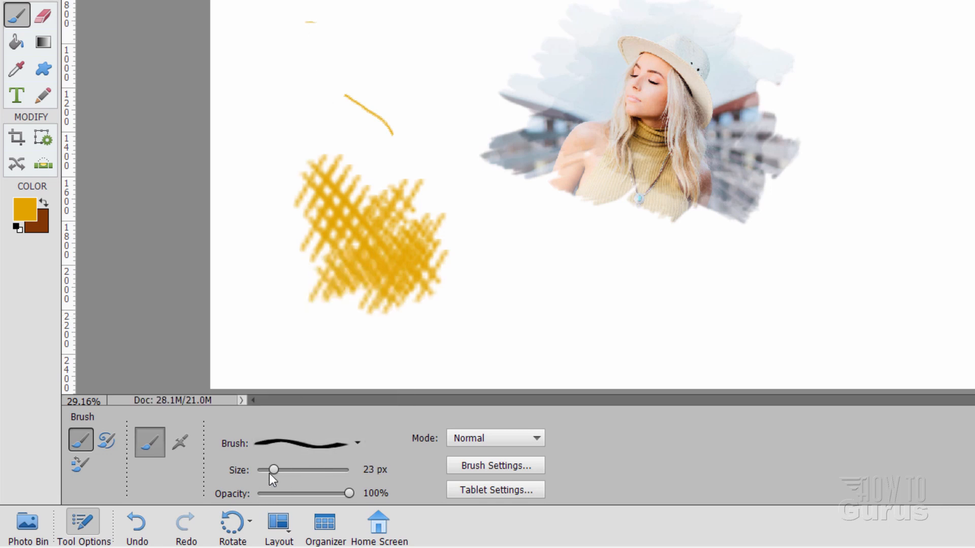
{"action": "left_click_drag", "start_coordinate": [270, 470], "coordinate": [319, 470]}
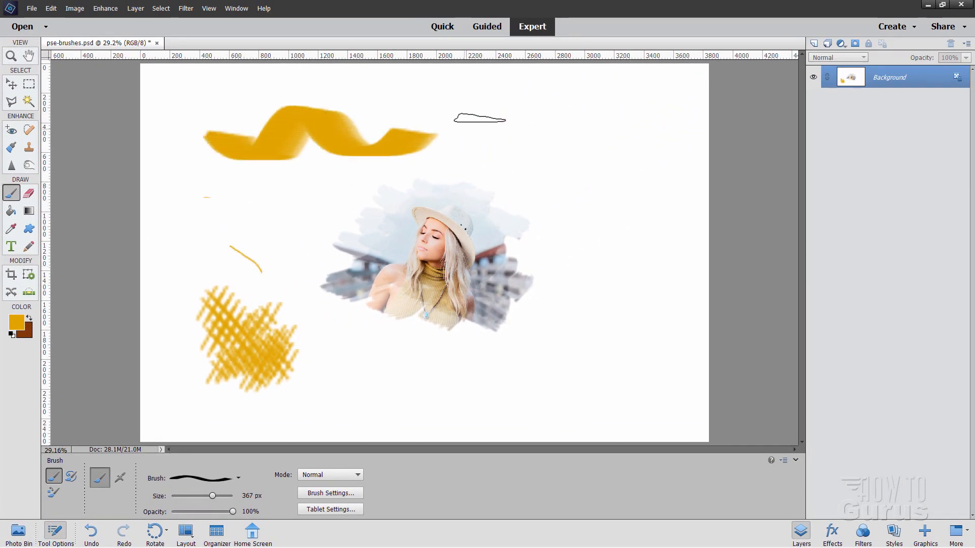
{"action": "left_click_drag", "start_coordinate": [435, 128], "coordinate": [631, 124]}
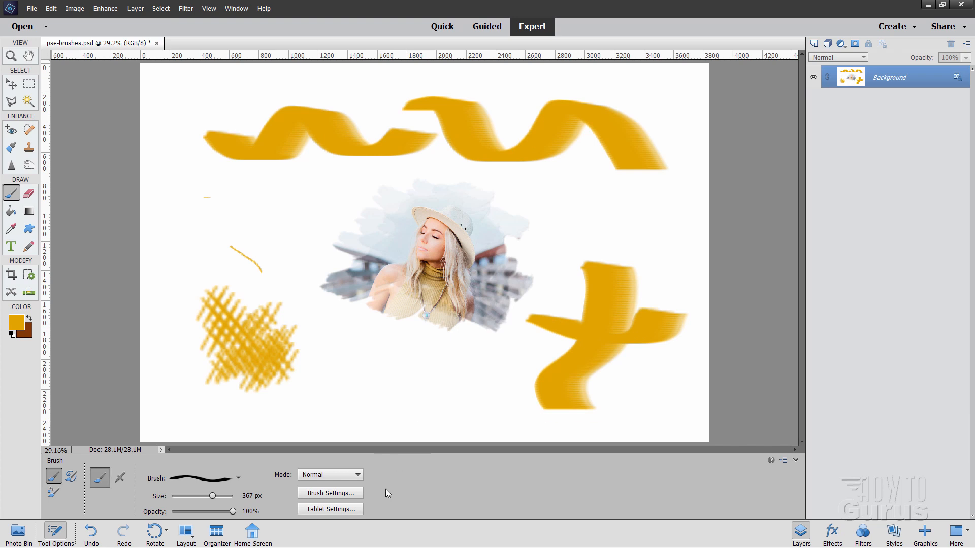
{"action": "mouse_move", "coordinate": [336, 528]}
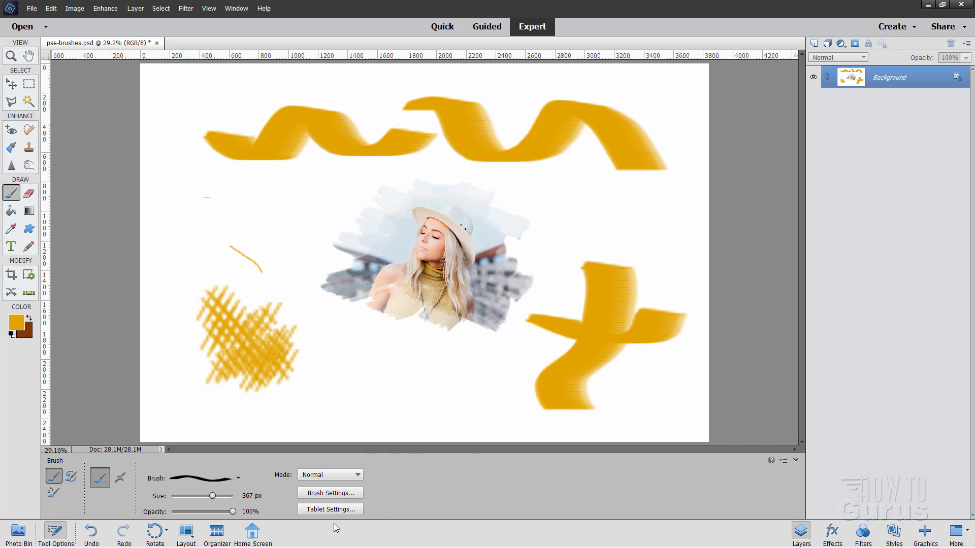
Review the brush's fade, jitter and spacing settings and return to the Brush picker
{"action": "left_click", "coordinate": [330, 493]}
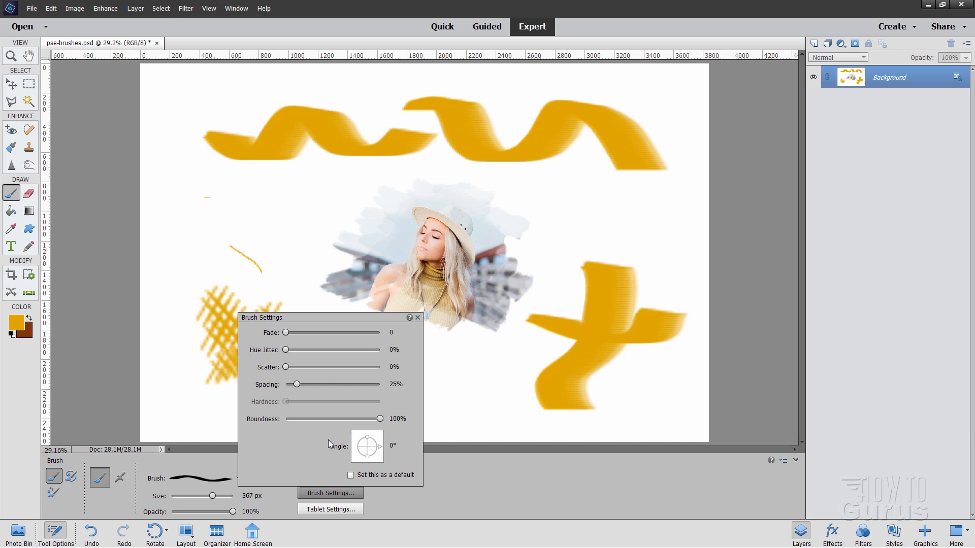
{"action": "left_click", "coordinate": [237, 478]}
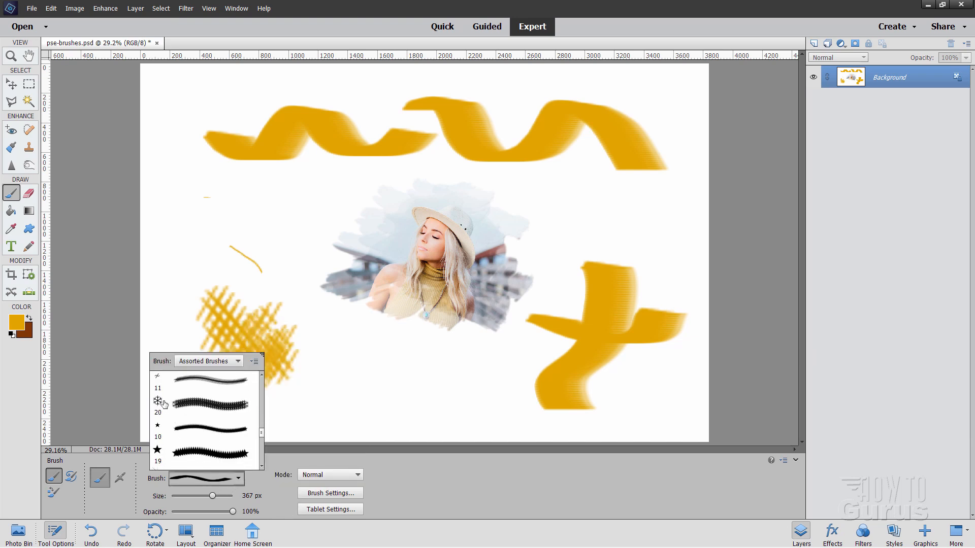
Select the snowflake brush, enlarge it and raise Scatter so stamped snowflakes spread around the photo
{"action": "left_click", "coordinate": [212, 403]}
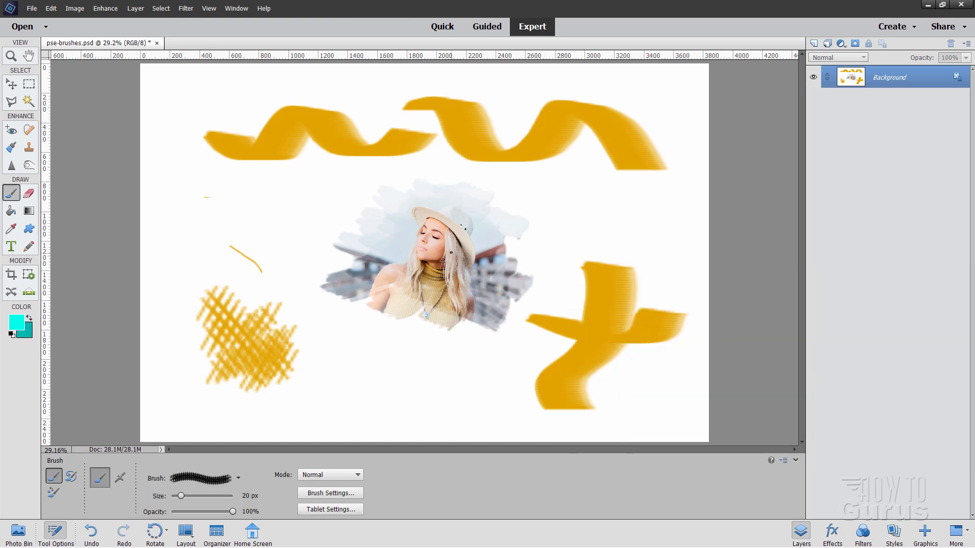
{"action": "left_click_drag", "start_coordinate": [181, 497], "coordinate": [210, 496]}
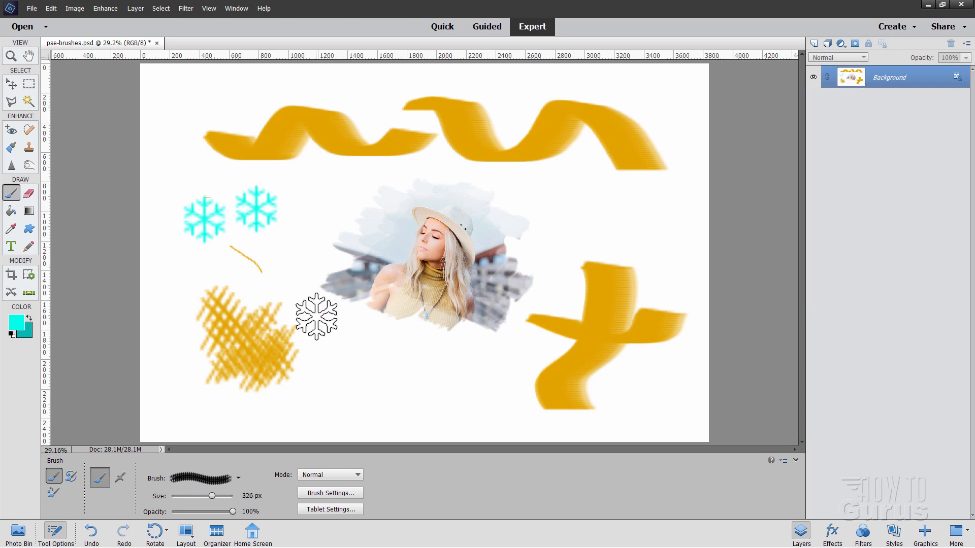
{"action": "left_click", "coordinate": [330, 494]}
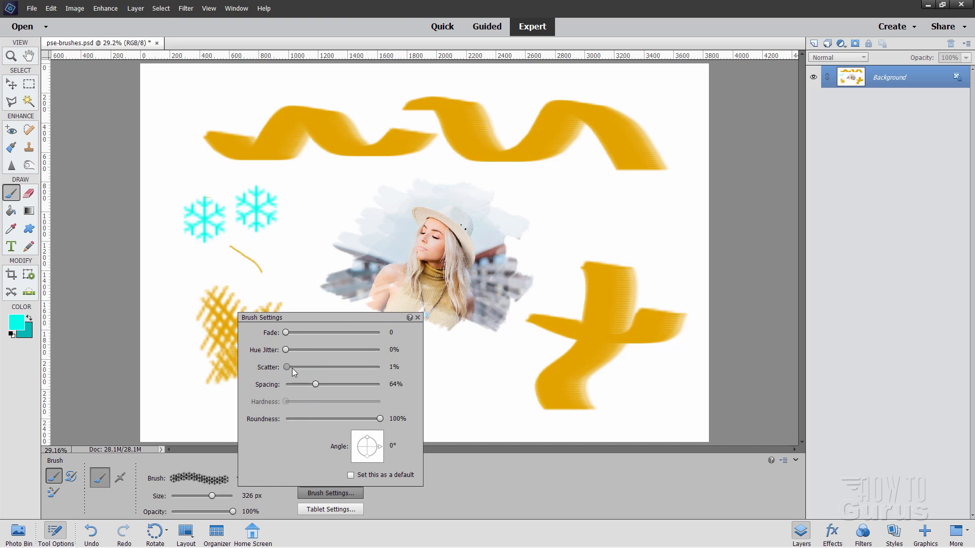
{"action": "left_click_drag", "start_coordinate": [286, 367], "coordinate": [316, 366]}
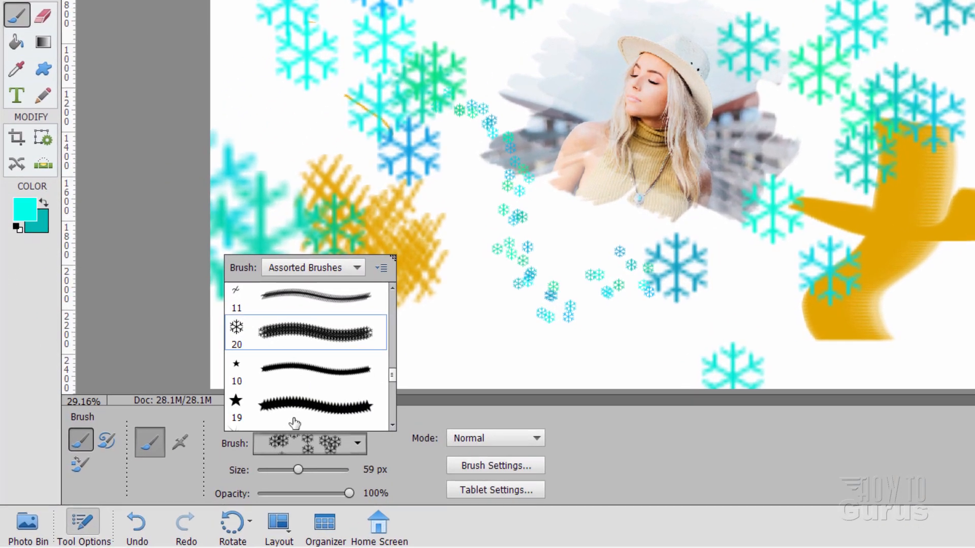
Browse the Calligraphic, Dry Media and Natural Brushes 2 sets in the Brush picker
{"action": "scroll", "scroll_direction": "down", "scroll_amount": 3}
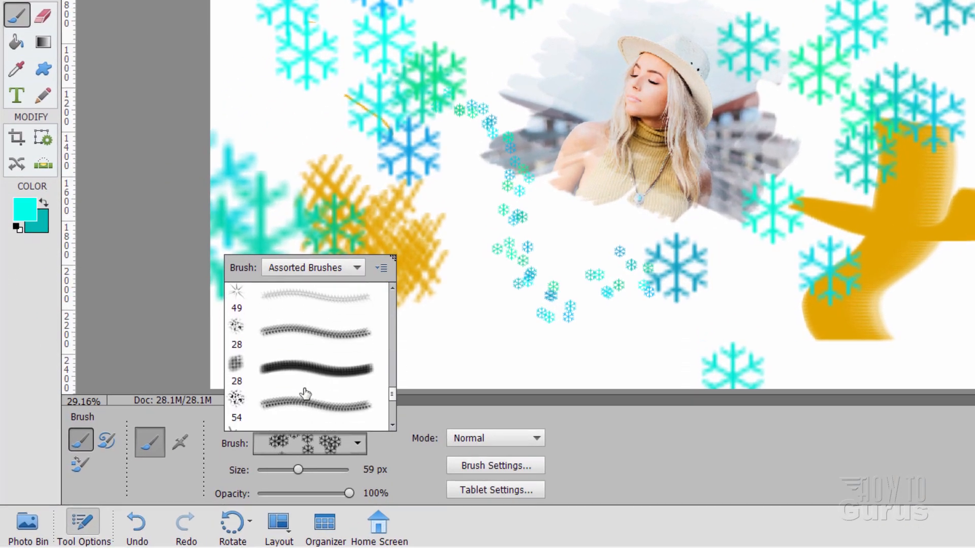
{"action": "scroll", "scroll_direction": "down", "scroll_amount": 3}
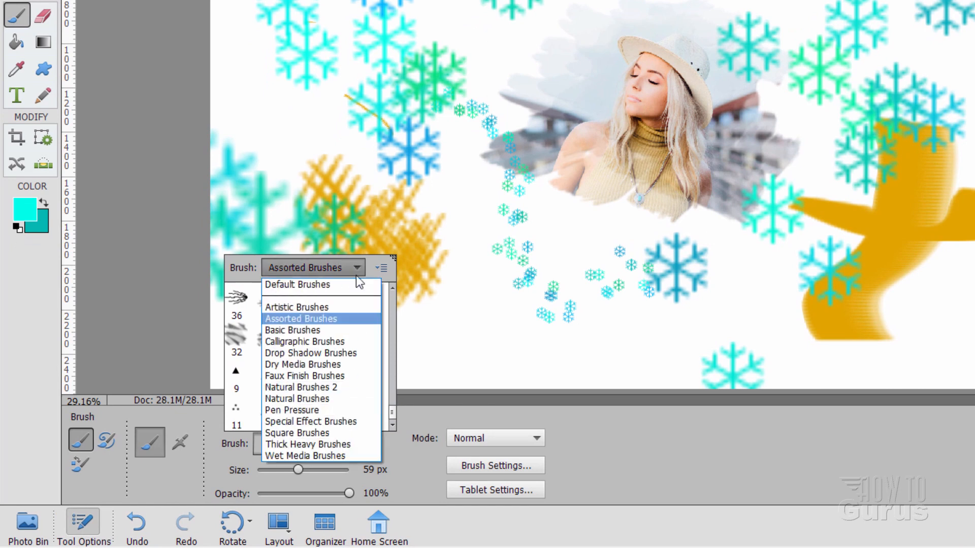
{"action": "mouse_move", "coordinate": [344, 322]}
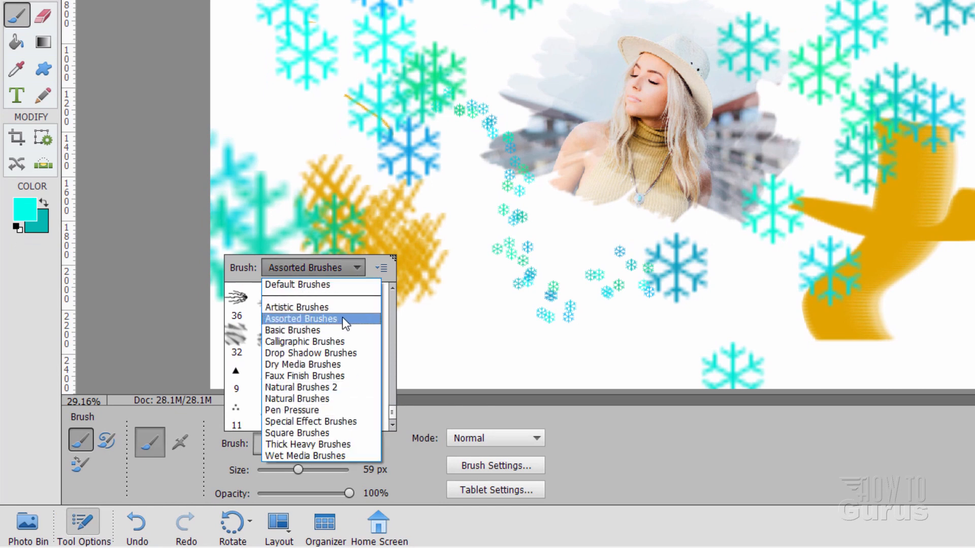
{"action": "left_click", "coordinate": [304, 342]}
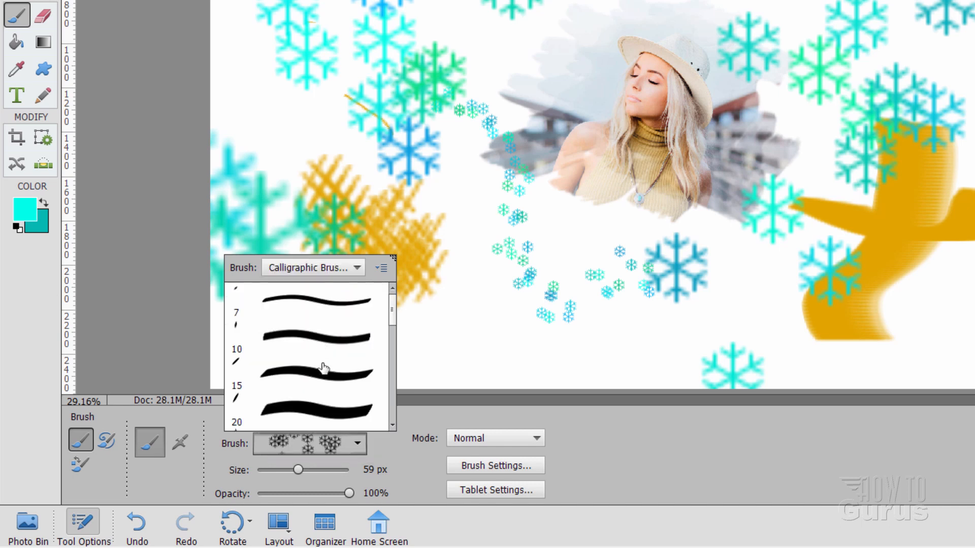
{"action": "left_click", "coordinate": [357, 267]}
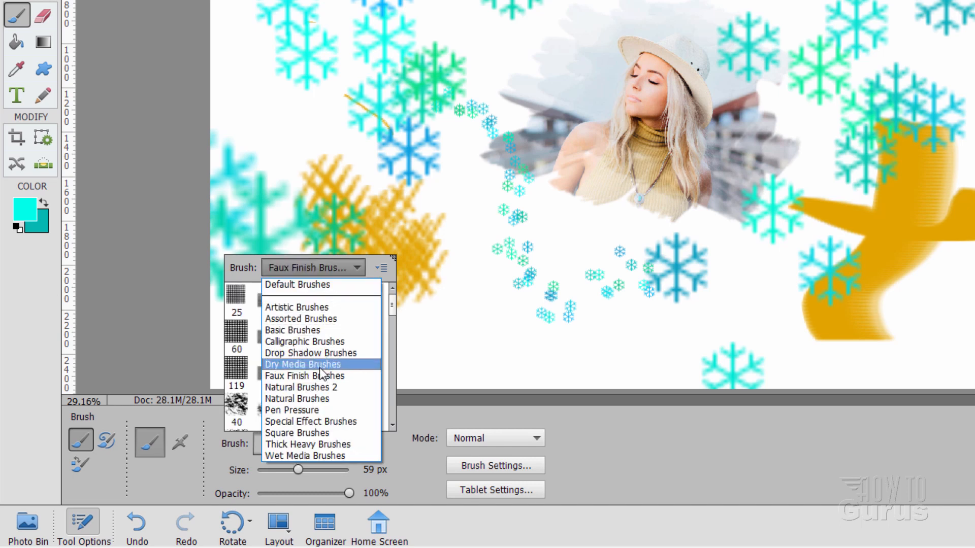
{"action": "left_click", "coordinate": [304, 364]}
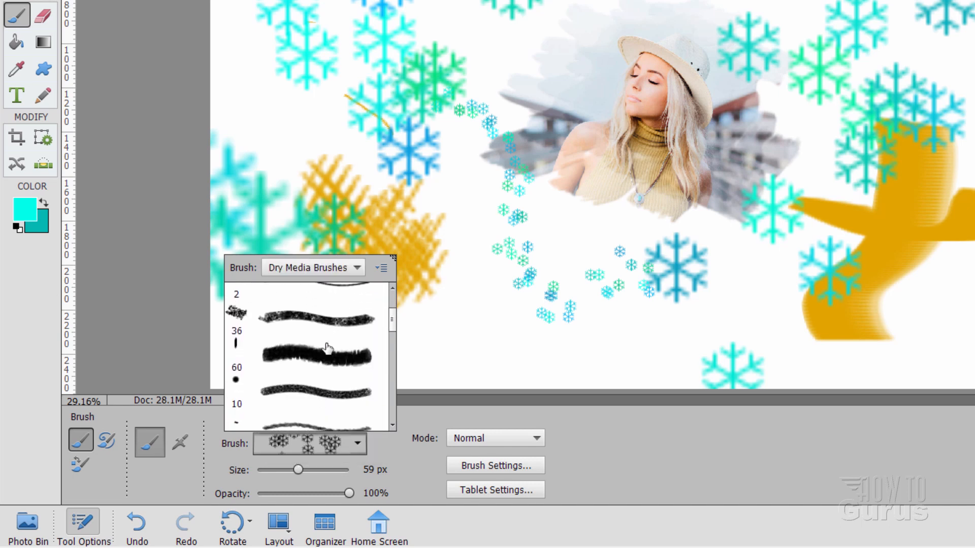
{"action": "scroll", "scroll_direction": "down", "scroll_amount": 3}
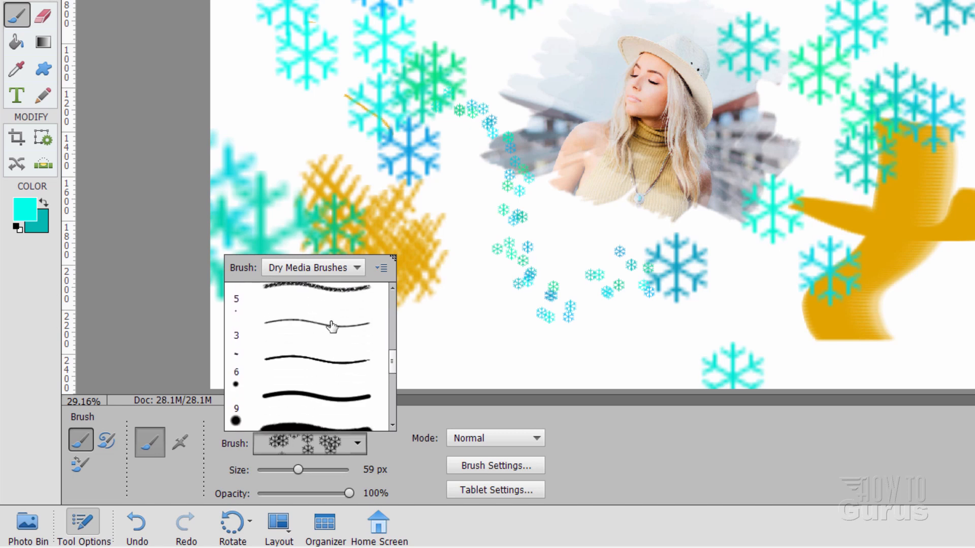
{"action": "left_click", "coordinate": [313, 268]}
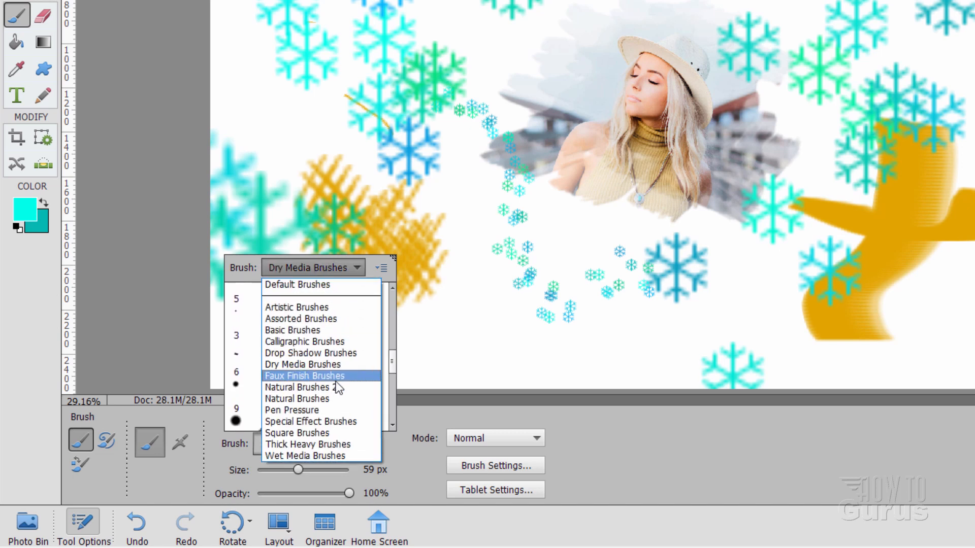
{"action": "left_click", "coordinate": [302, 387]}
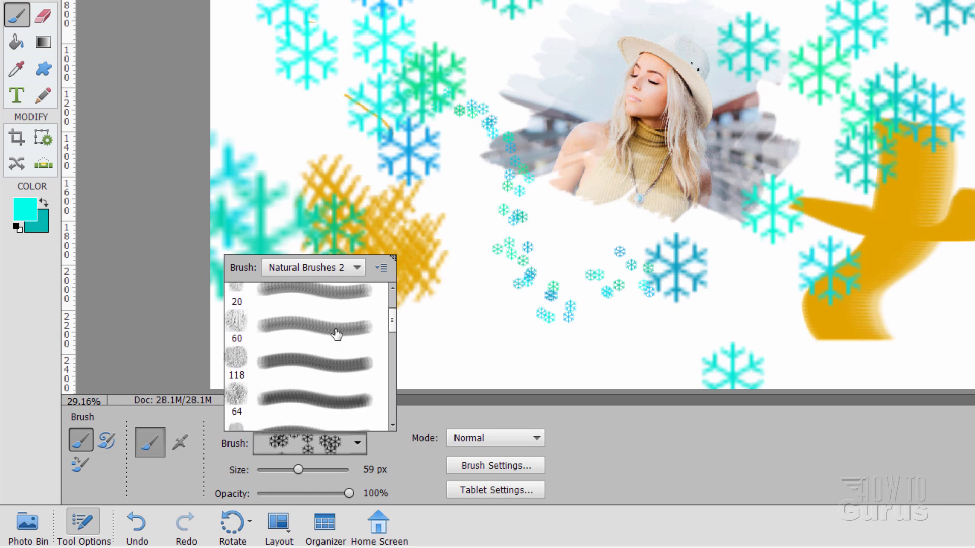
{"action": "scroll", "scroll_direction": "down", "scroll_amount": 3}
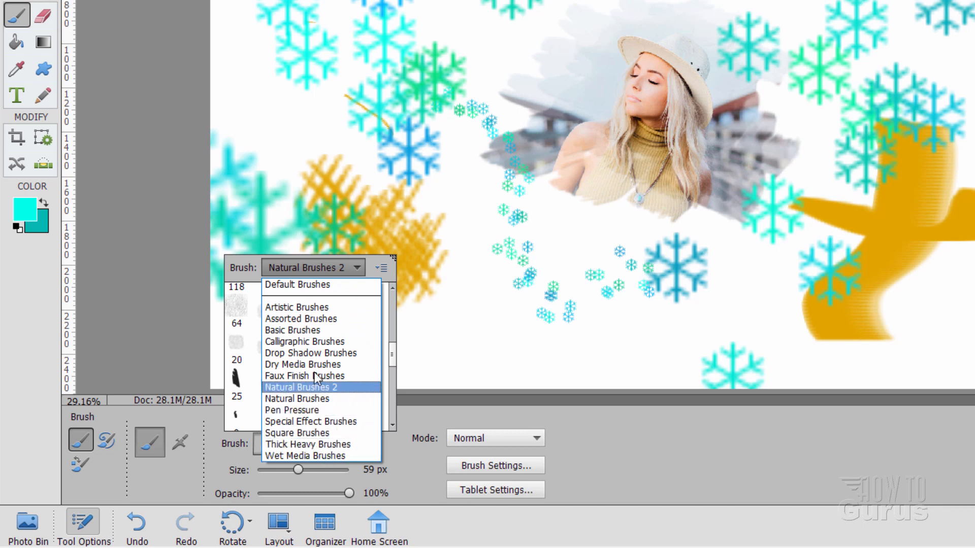
{"action": "mouse_move", "coordinate": [308, 444]}
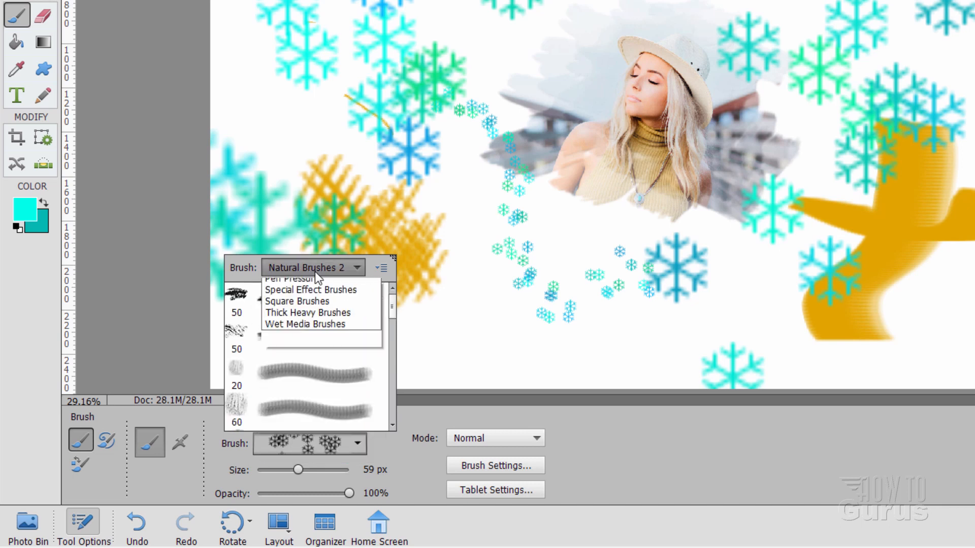
Return to Dry Media Brushes, choose the rough brush at 19 px and check its Brush Settings
{"action": "left_click", "coordinate": [302, 278]}
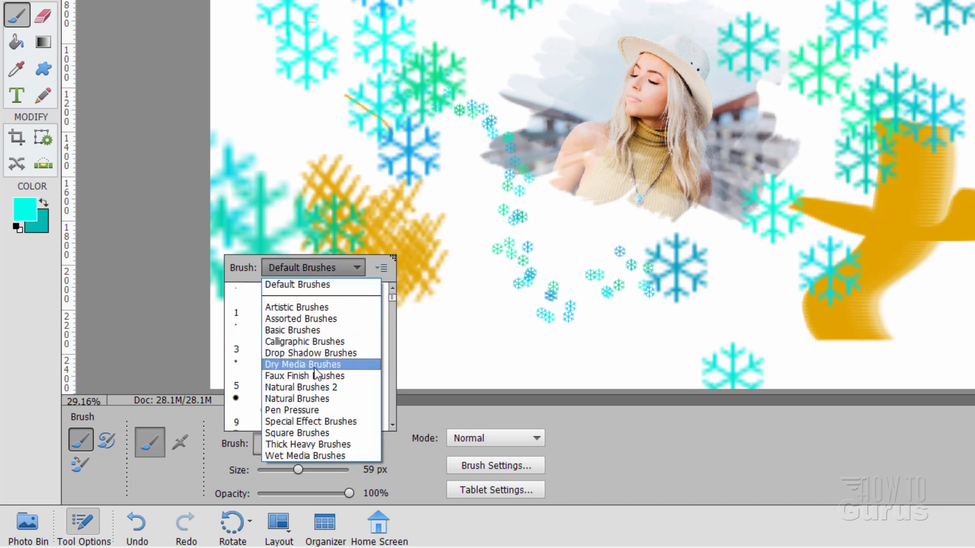
{"action": "left_click", "coordinate": [303, 365]}
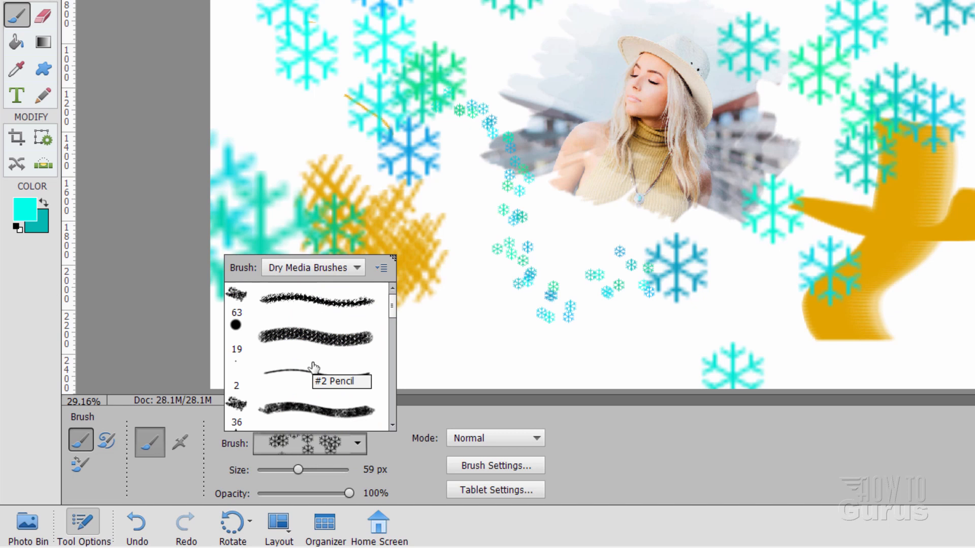
{"action": "mouse_move", "coordinate": [293, 305]}
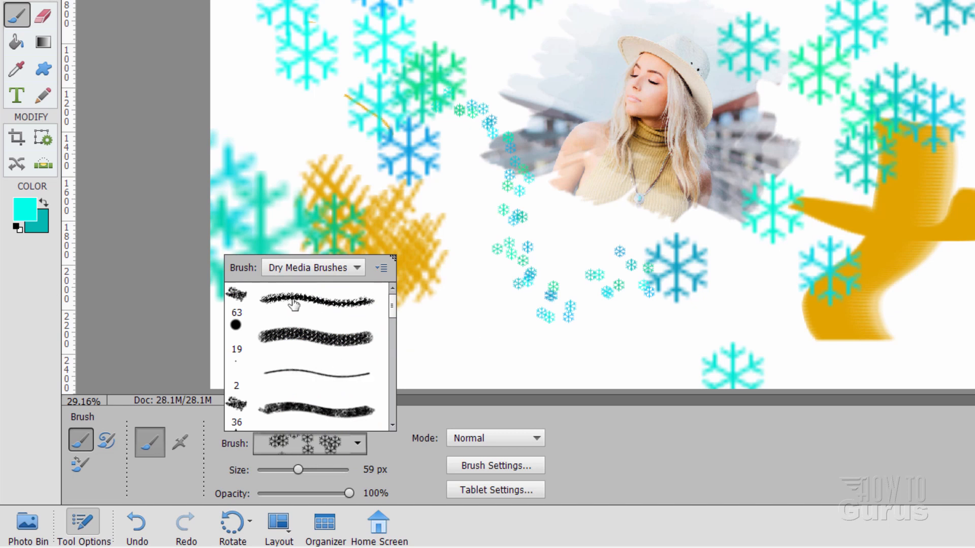
{"action": "left_click", "coordinate": [314, 337]}
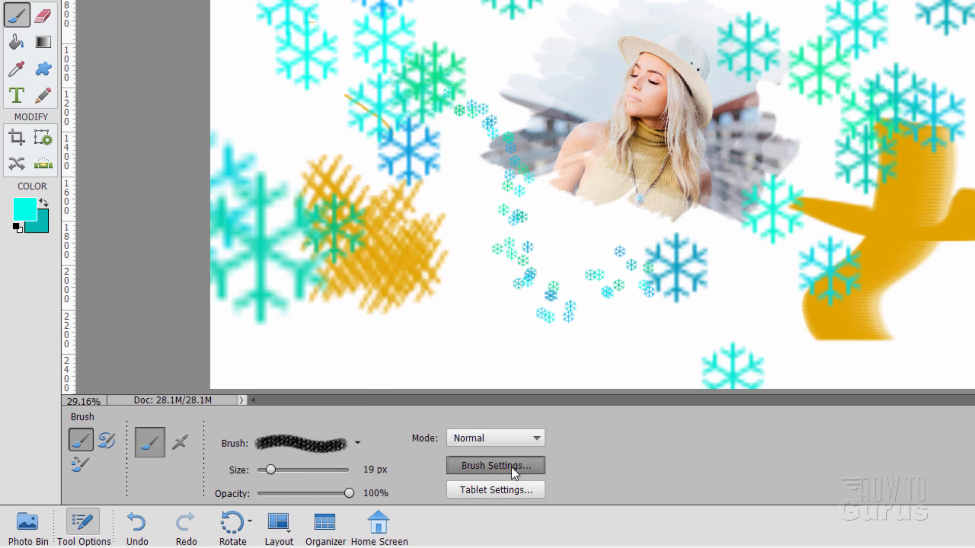
{"action": "left_click", "coordinate": [495, 465]}
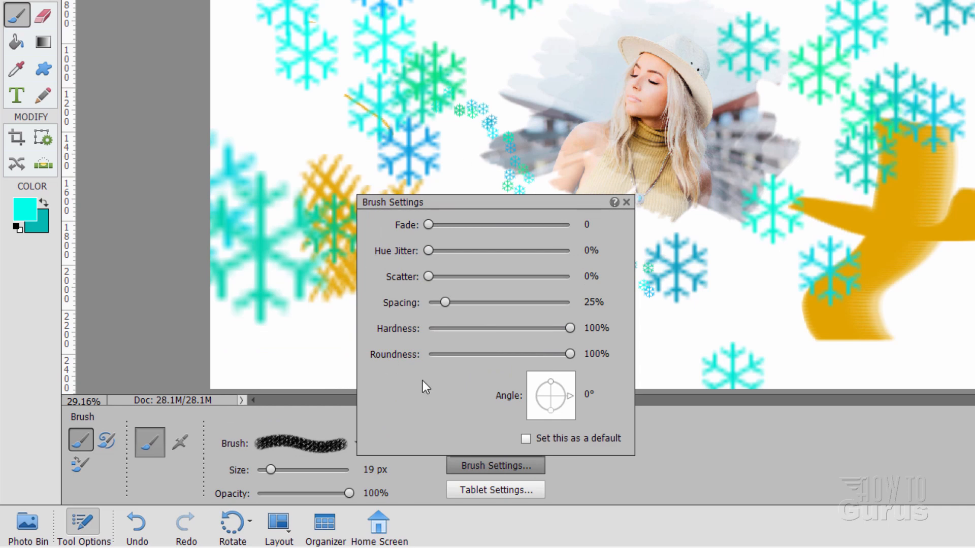
{"action": "left_click", "coordinate": [627, 202]}
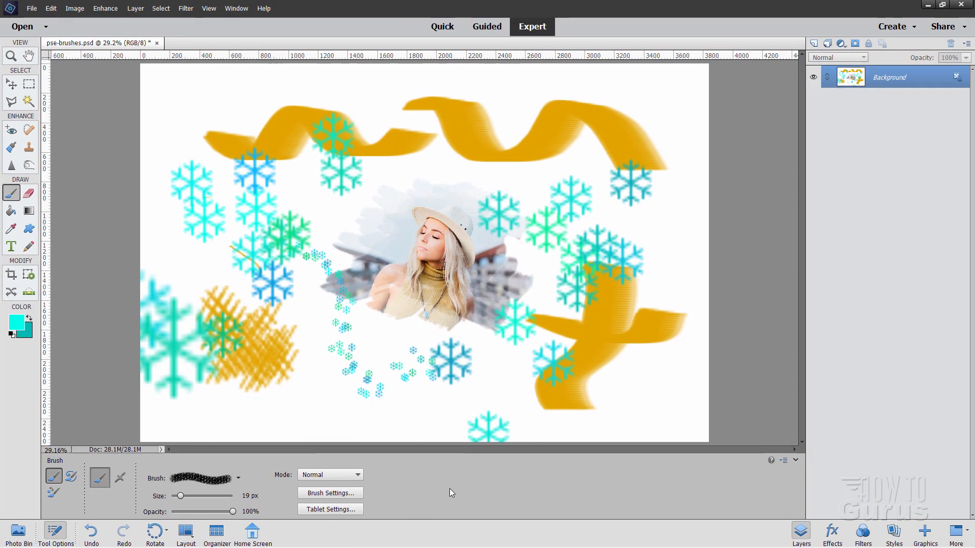